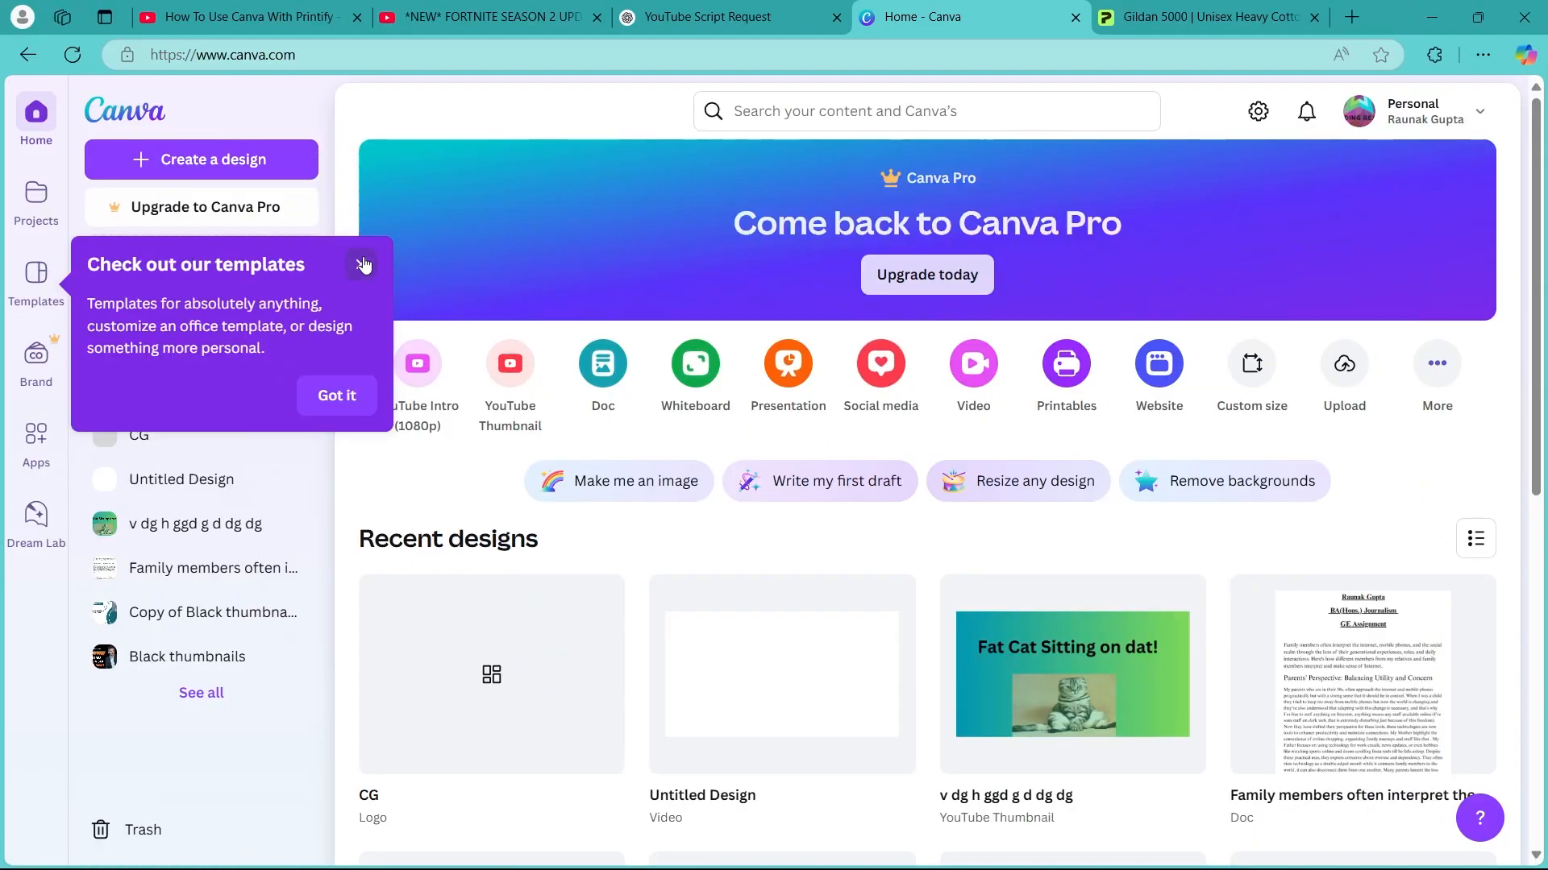
- Glance at the Printify tee product page and return to the Canva home page
click(1204, 16)
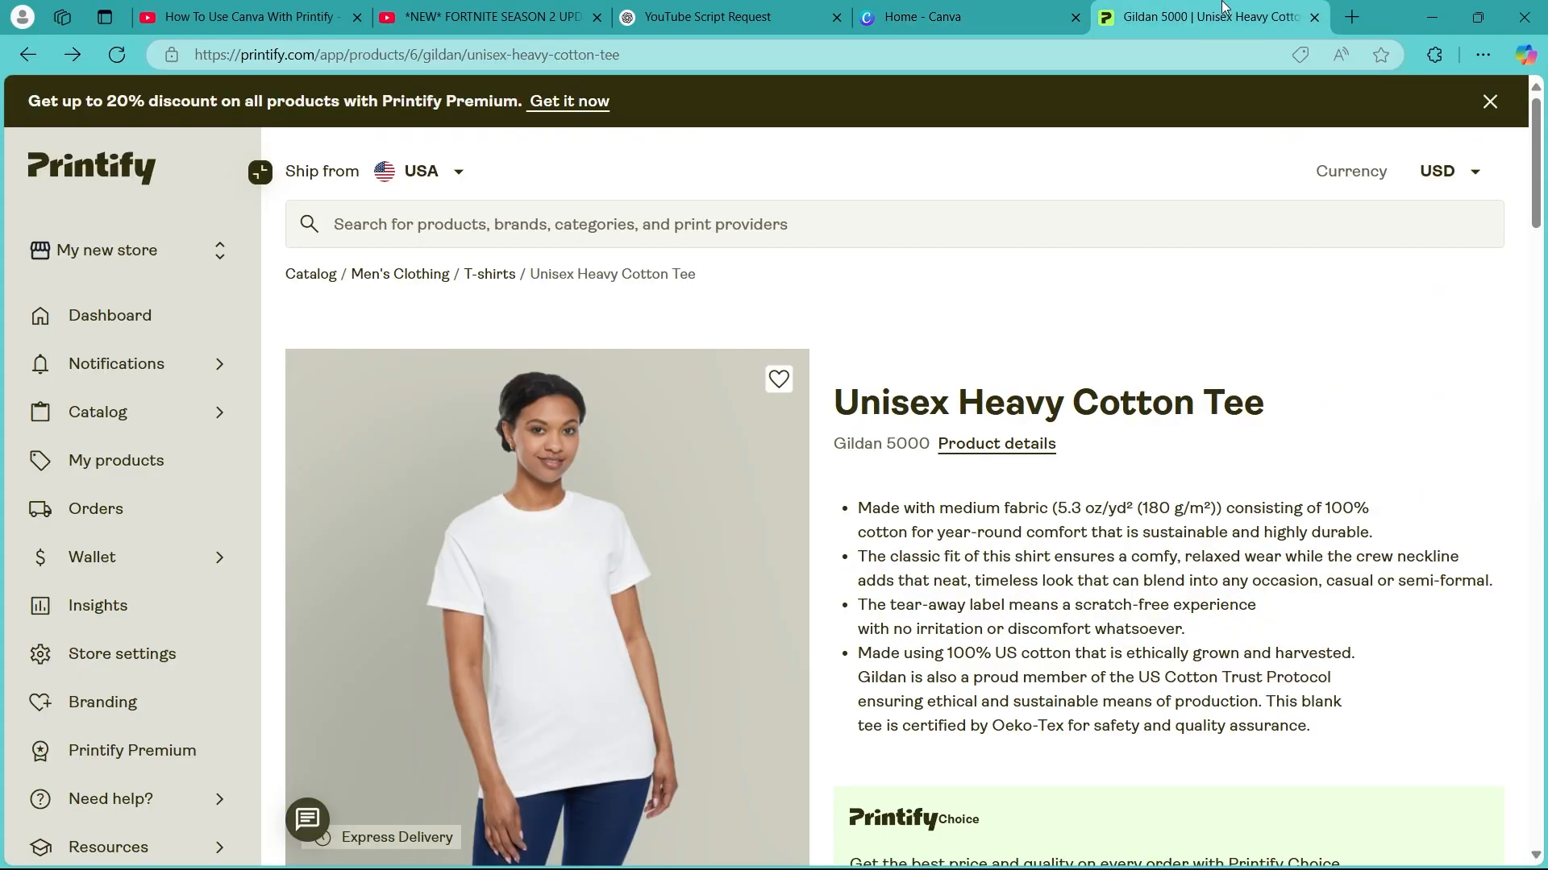
click(967, 16)
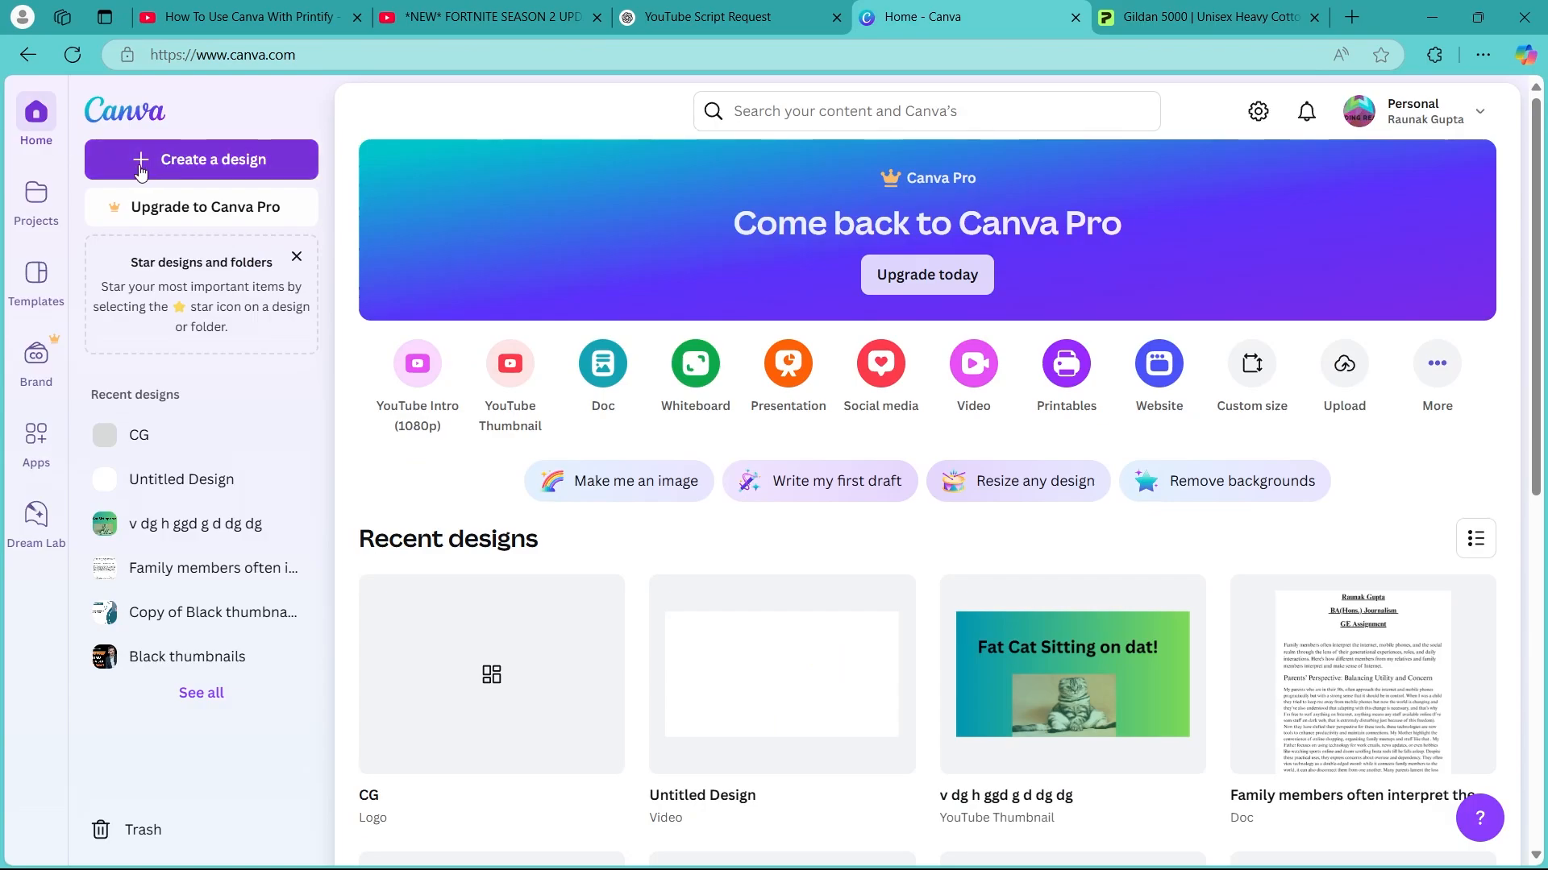
- Start a new design and search 'tshit' to pick the T Shirt size
click(201, 160)
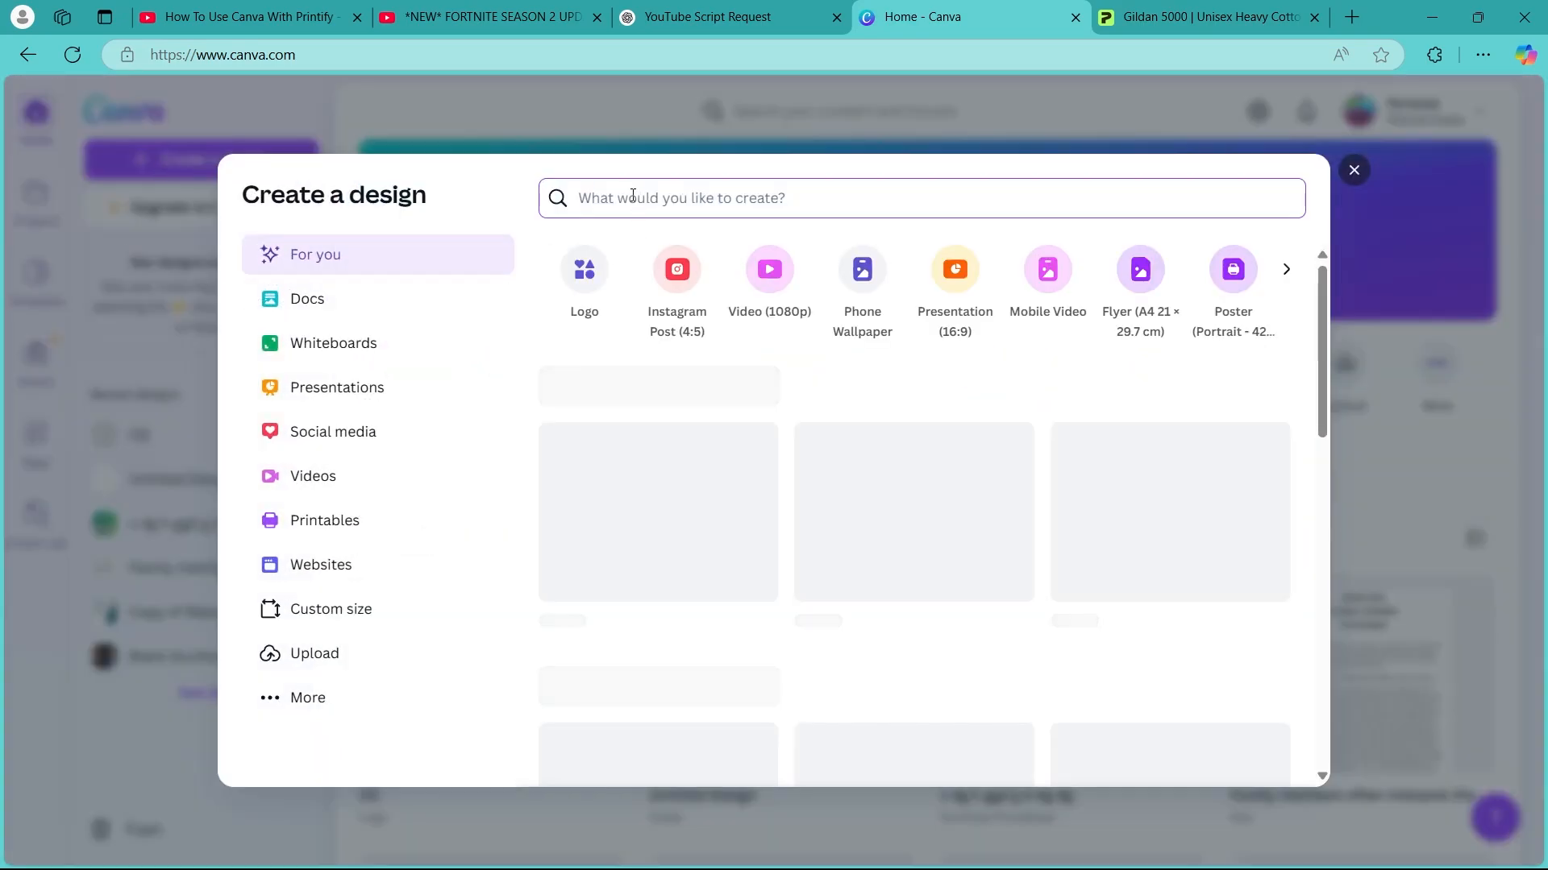
text(tshit)
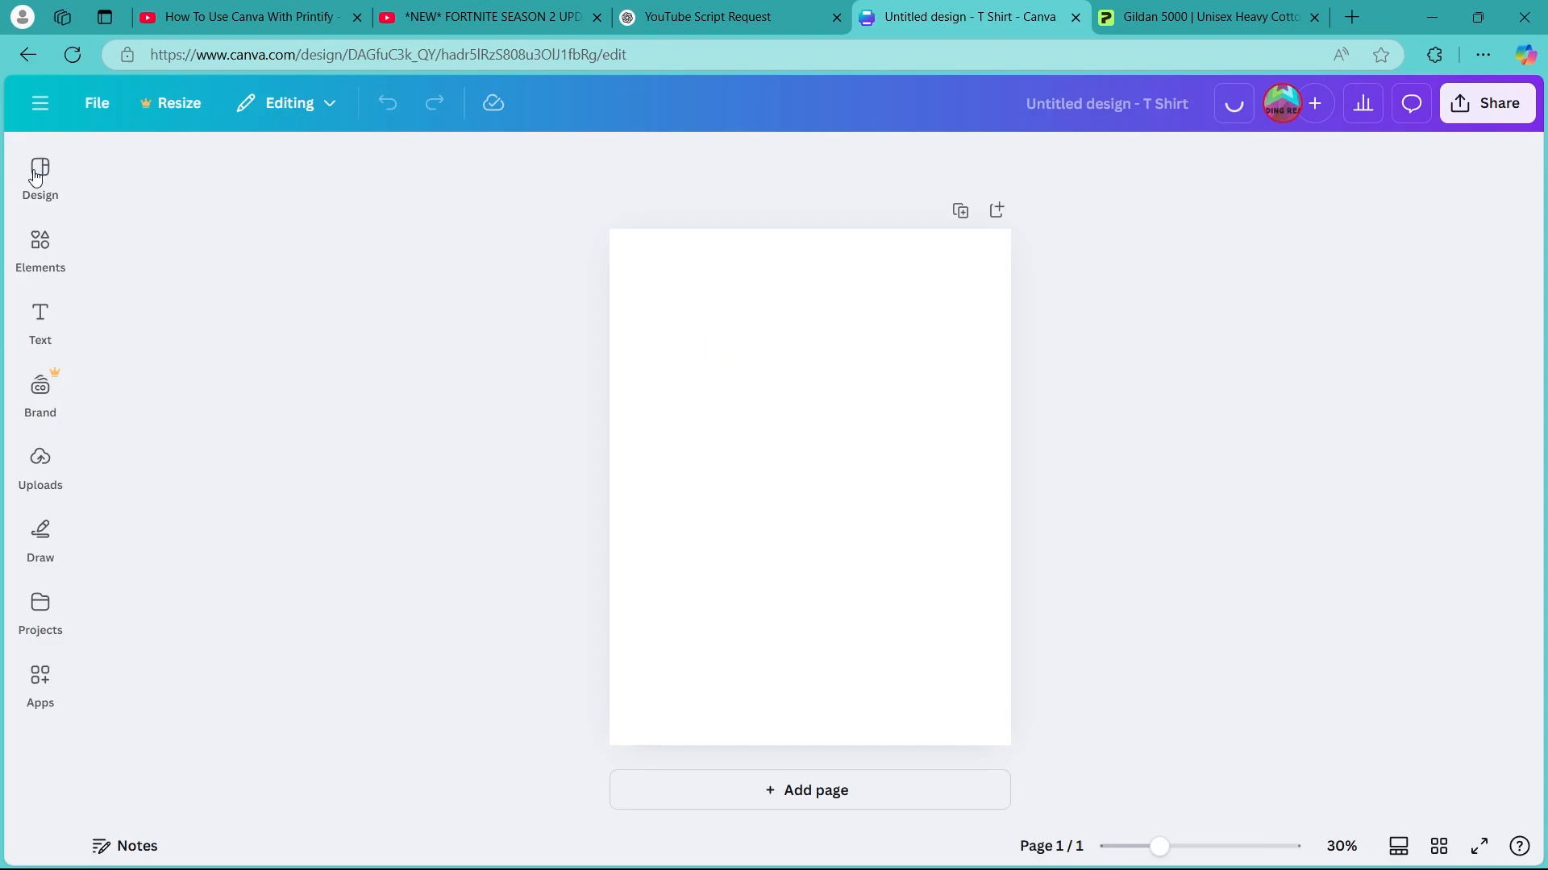
- Apply the SIMPLE palm-tree sunset template from the Design panel to the T-shirt
click(39, 177)
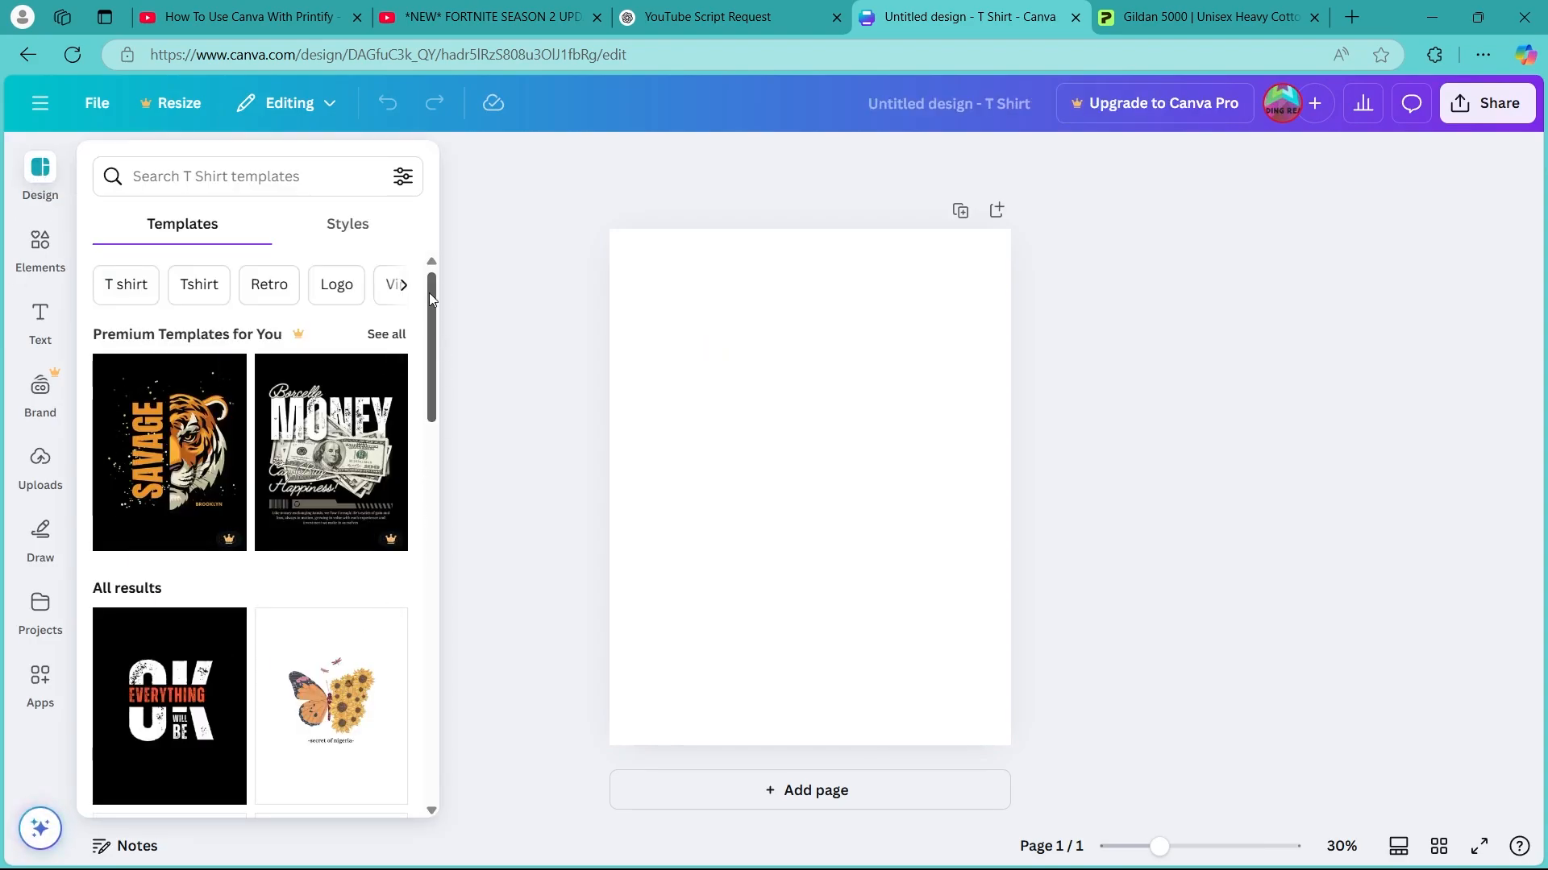
scroll(down, 3)
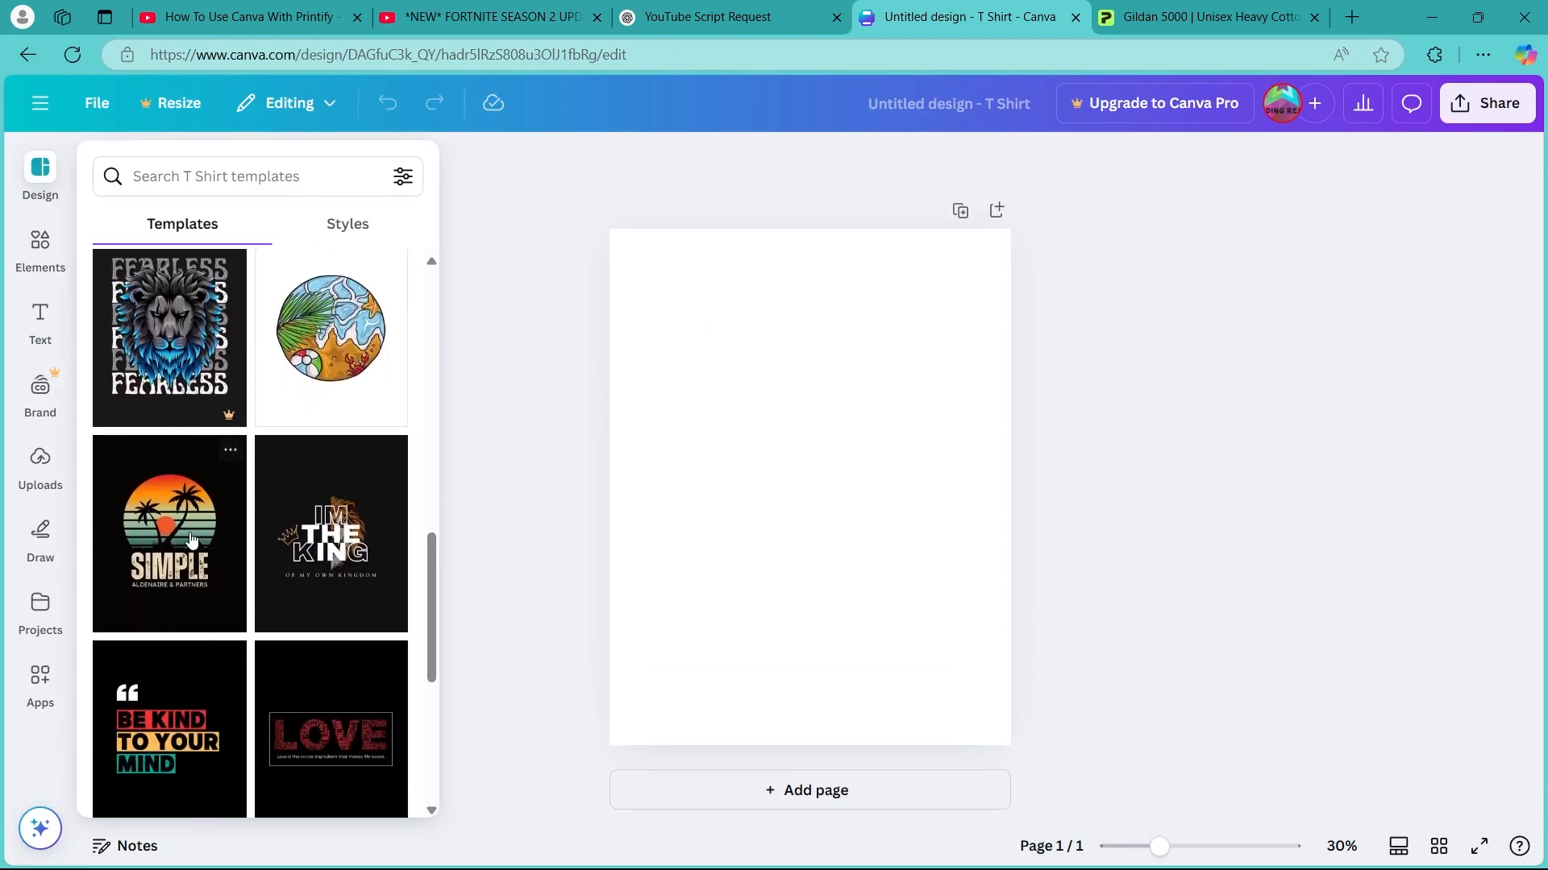
click(169, 533)
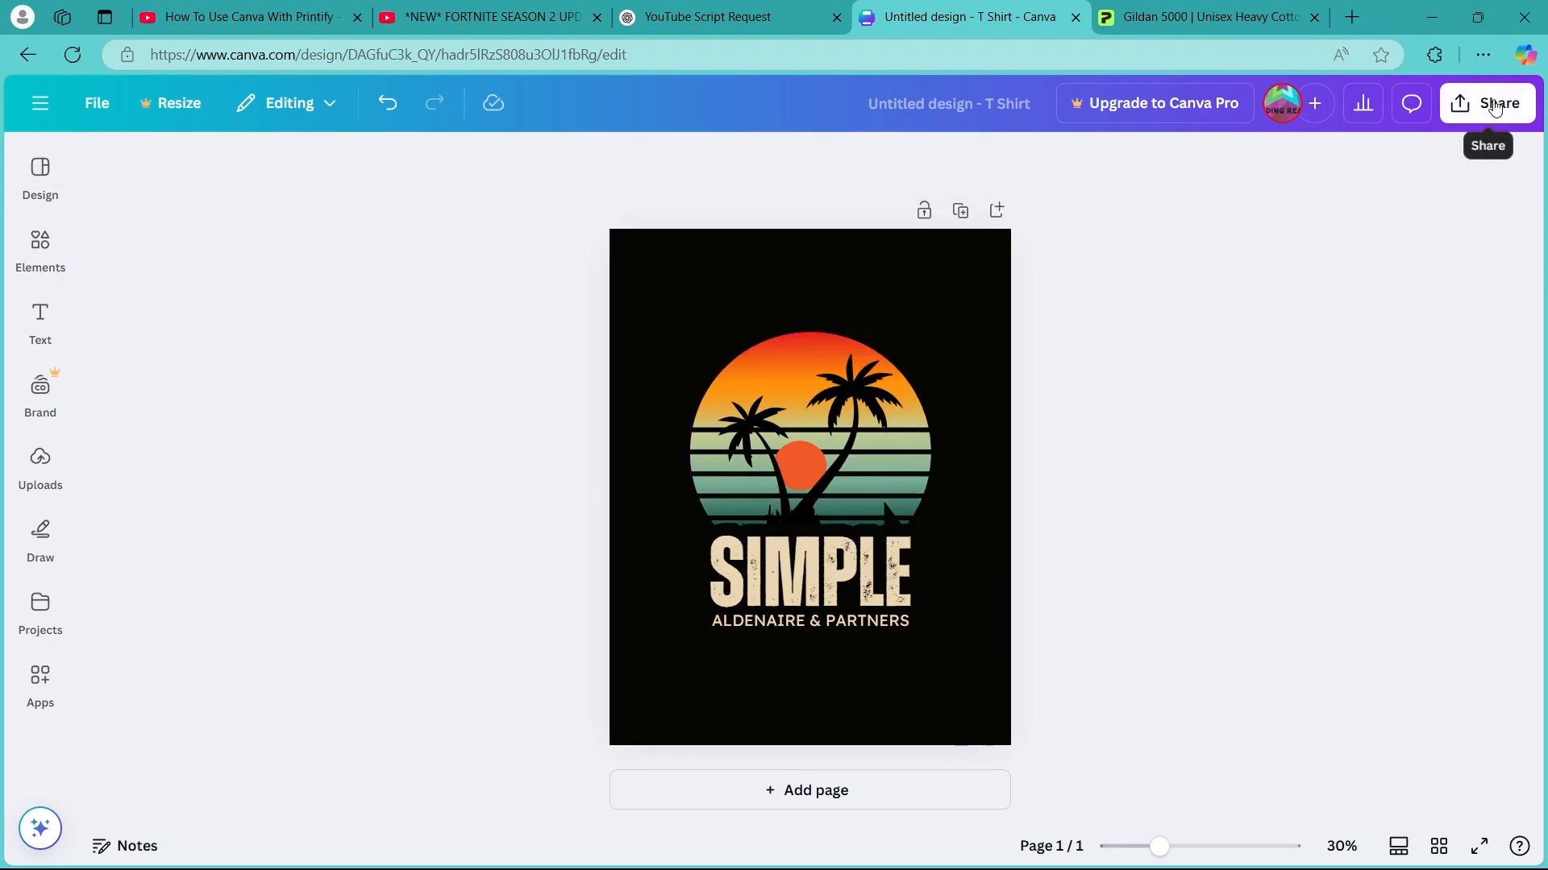
- Download the SIMPLE design on its black background as a PNG
click(1493, 103)
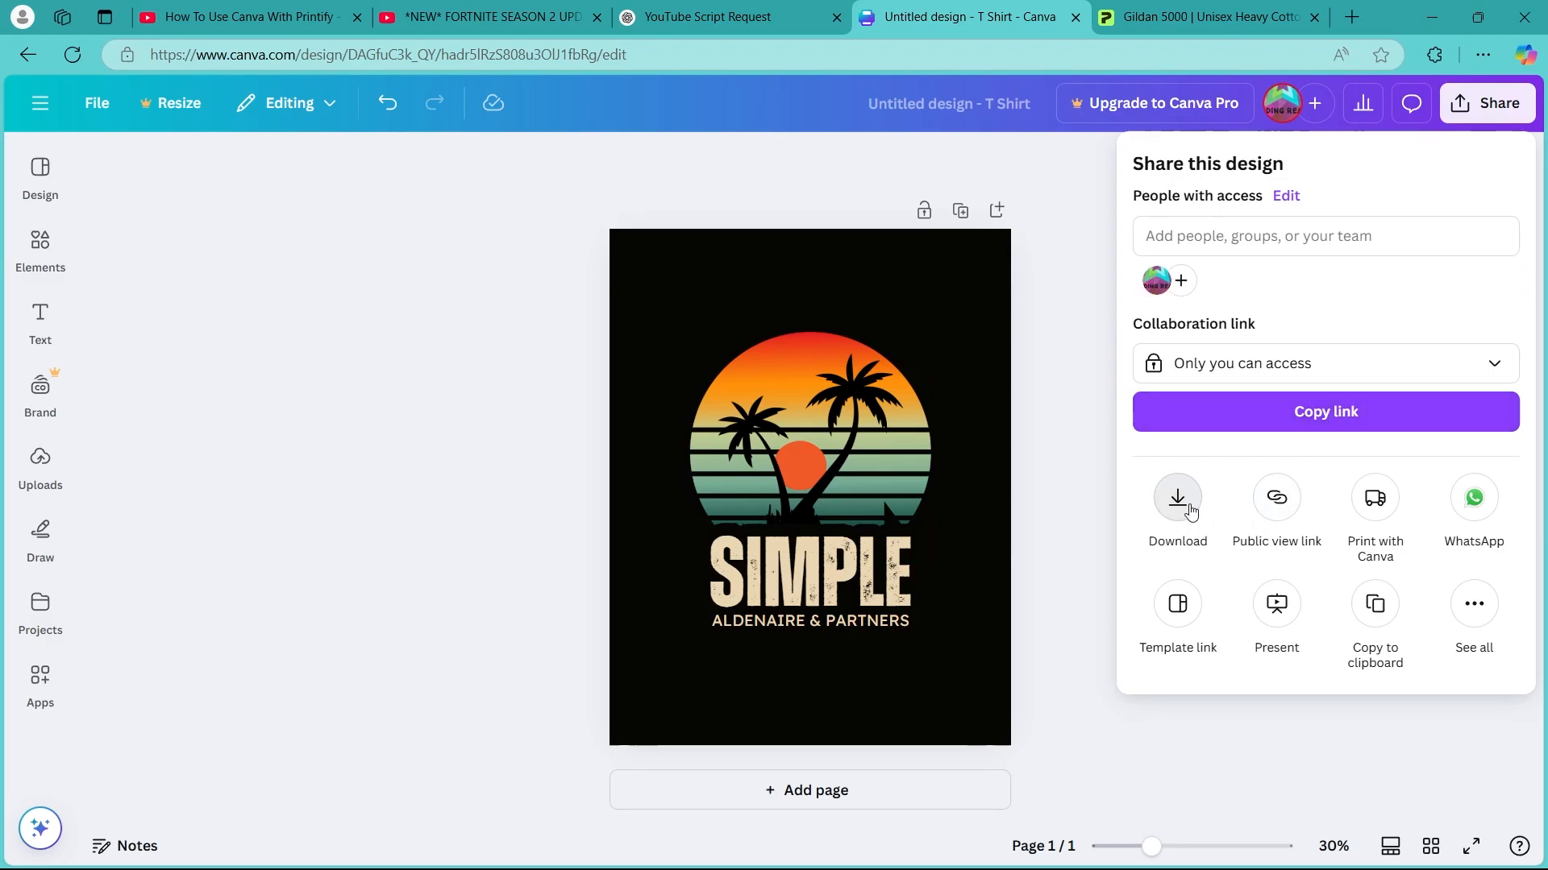
click(1177, 498)
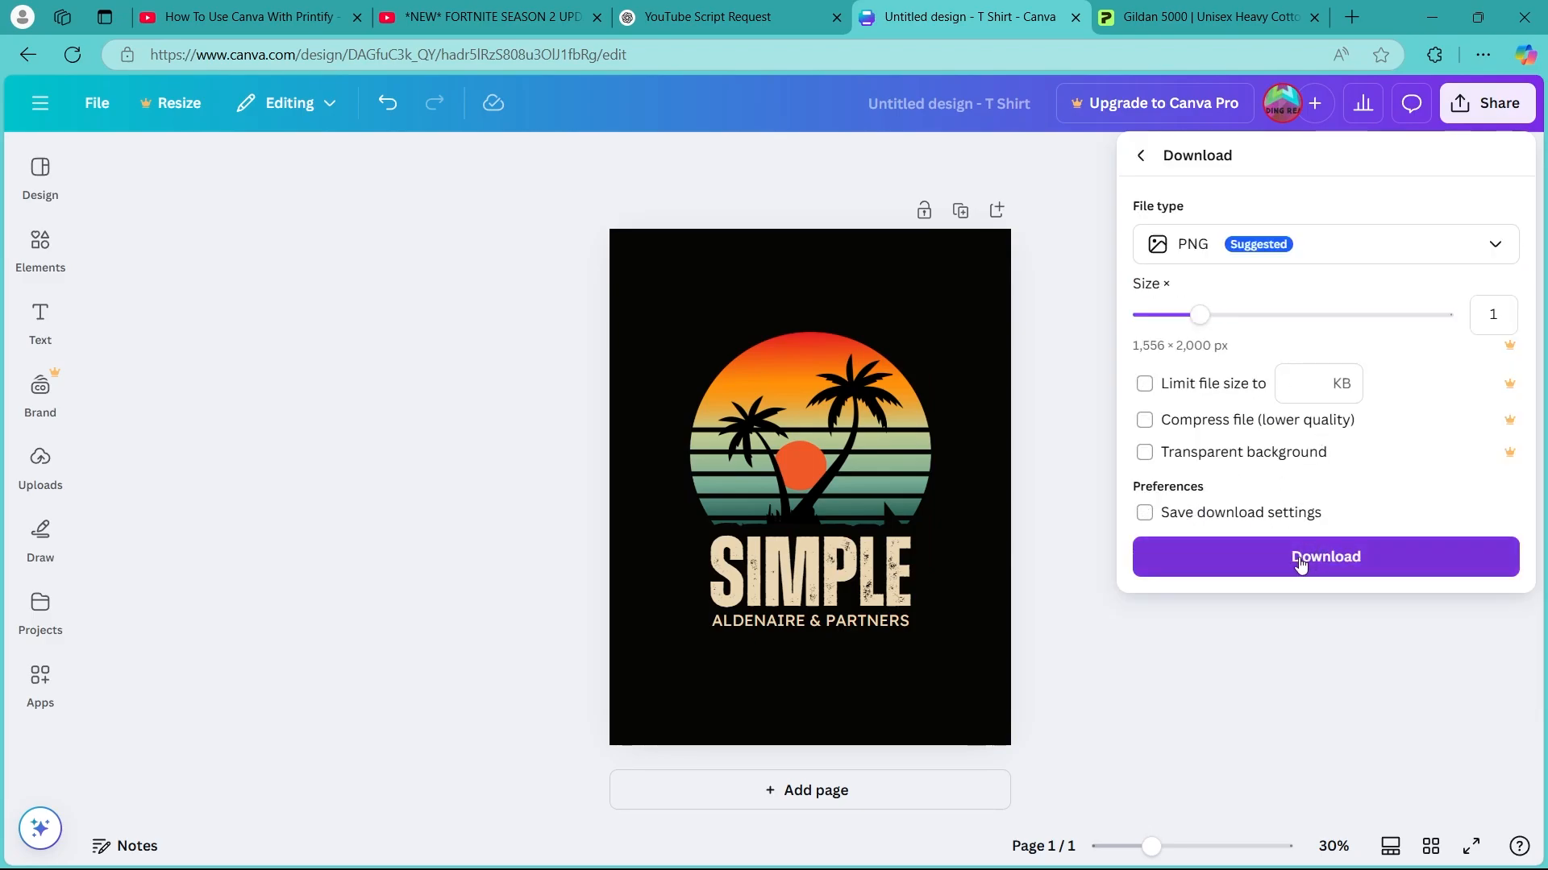
click(1325, 556)
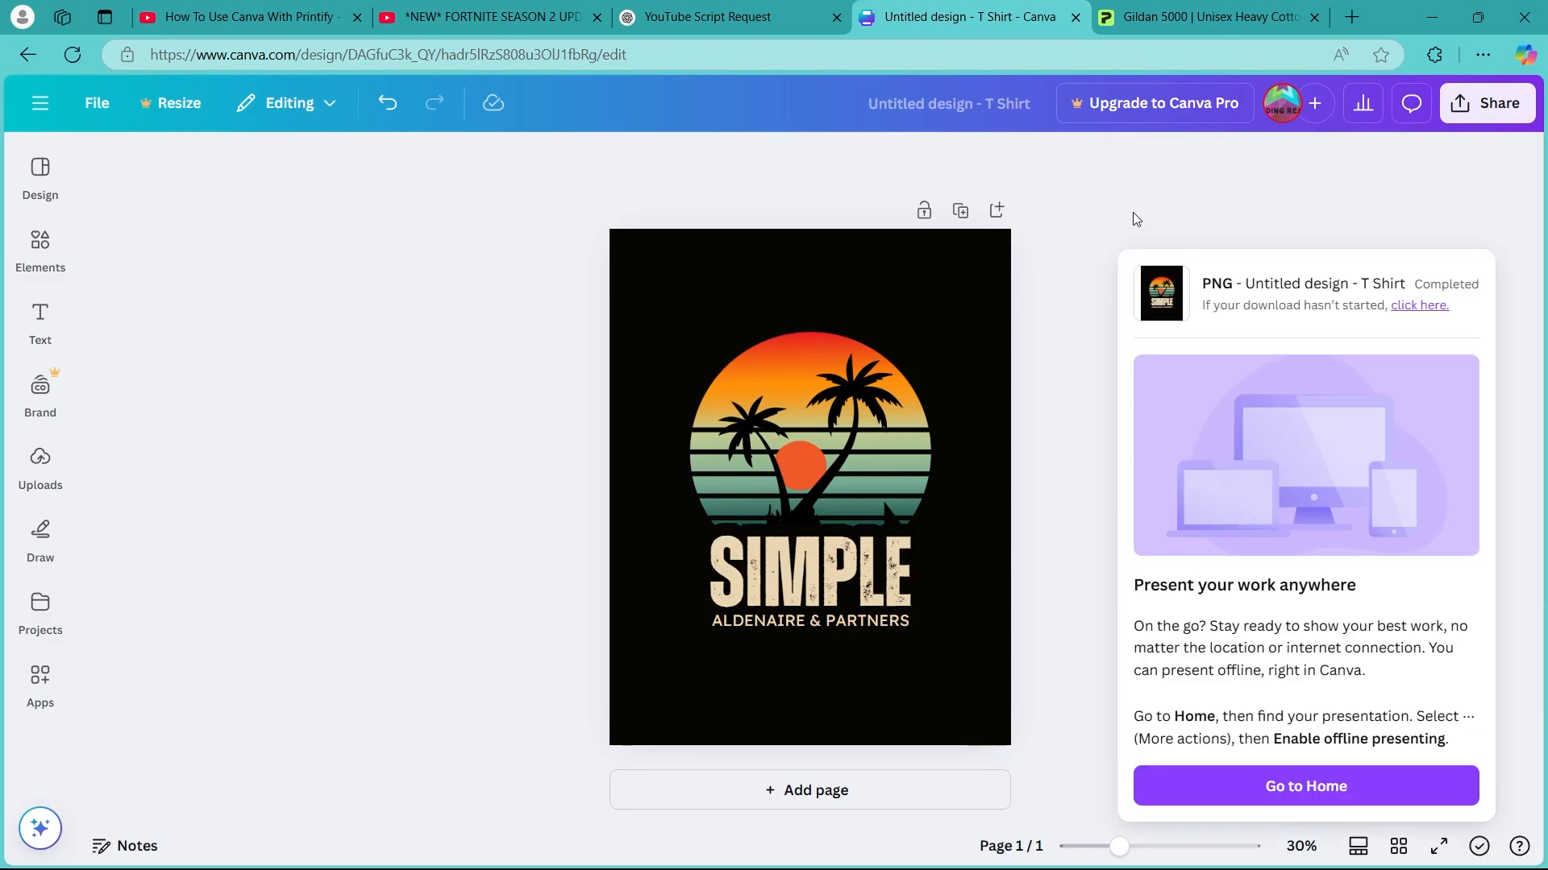
- Switch the background to white, download the PNG again and head to remove.bg
click(1207, 16)
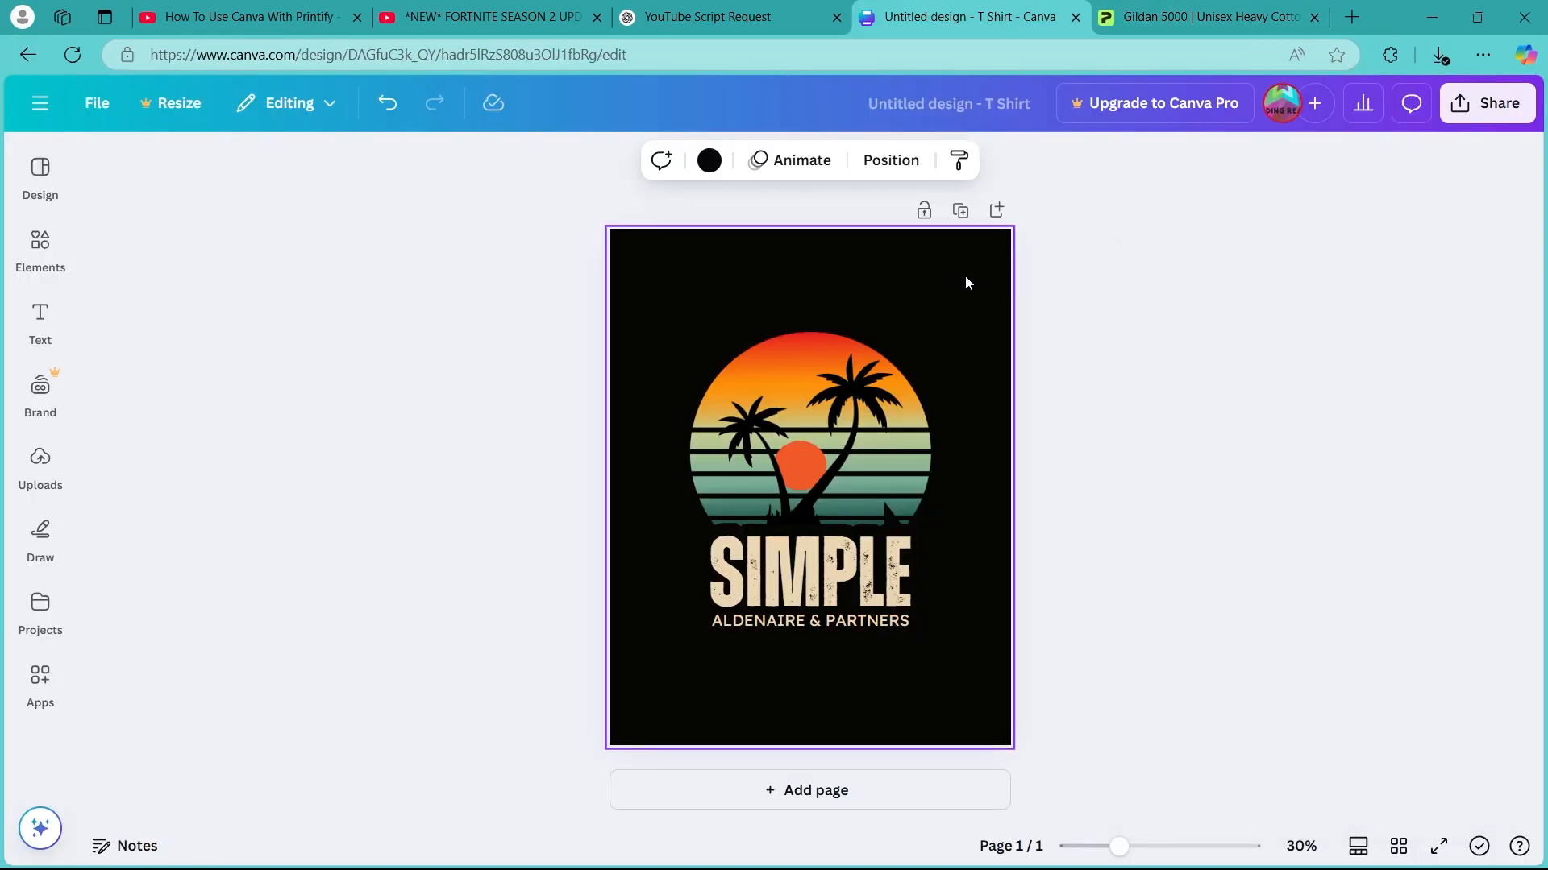
click(1493, 103)
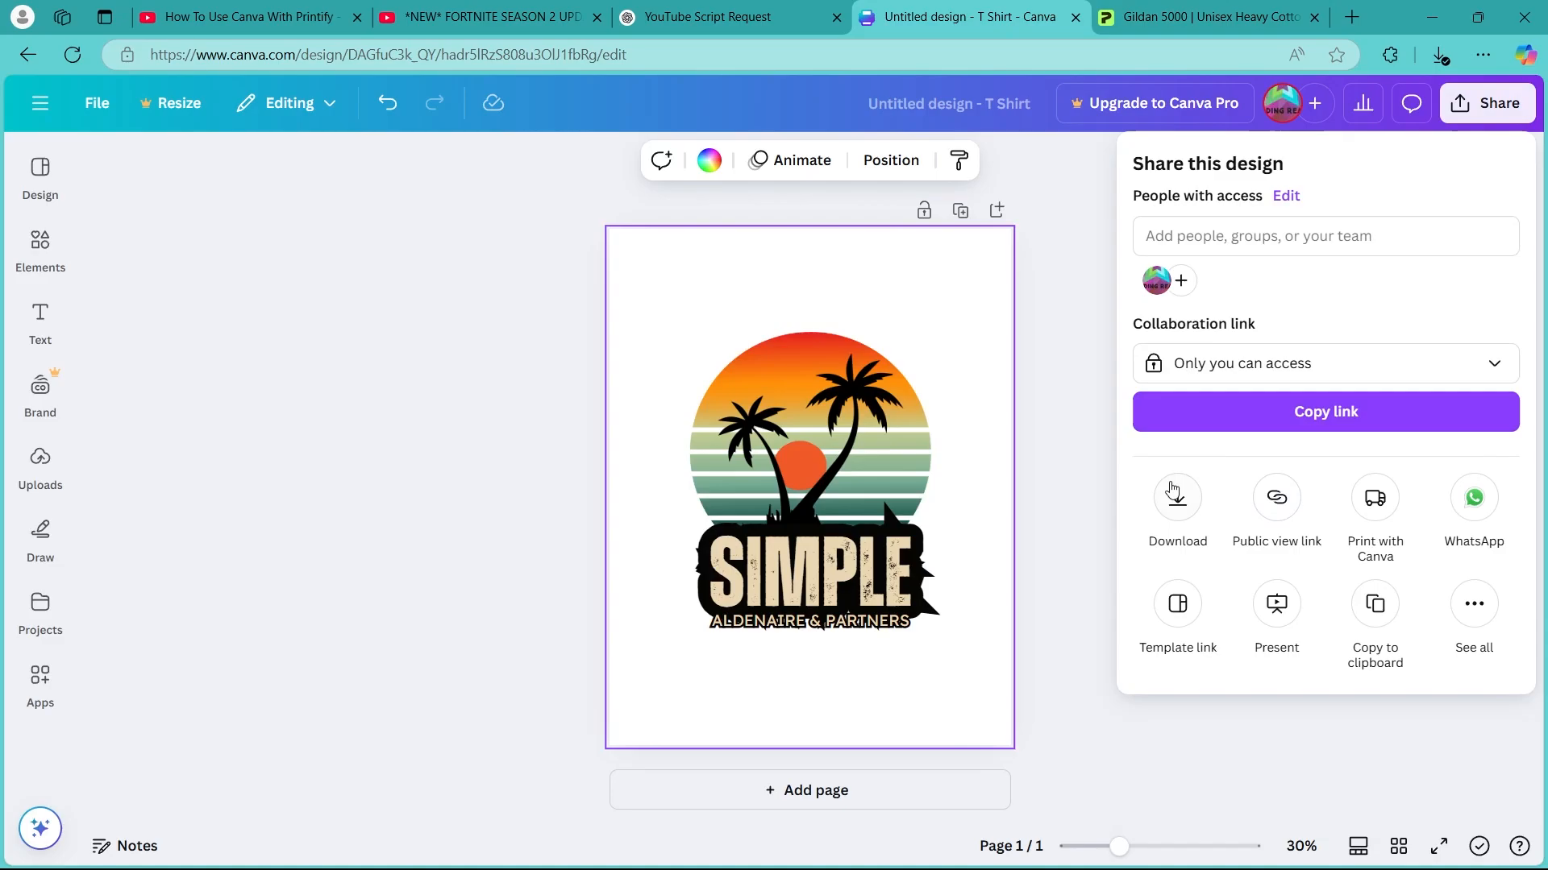
click(1175, 498)
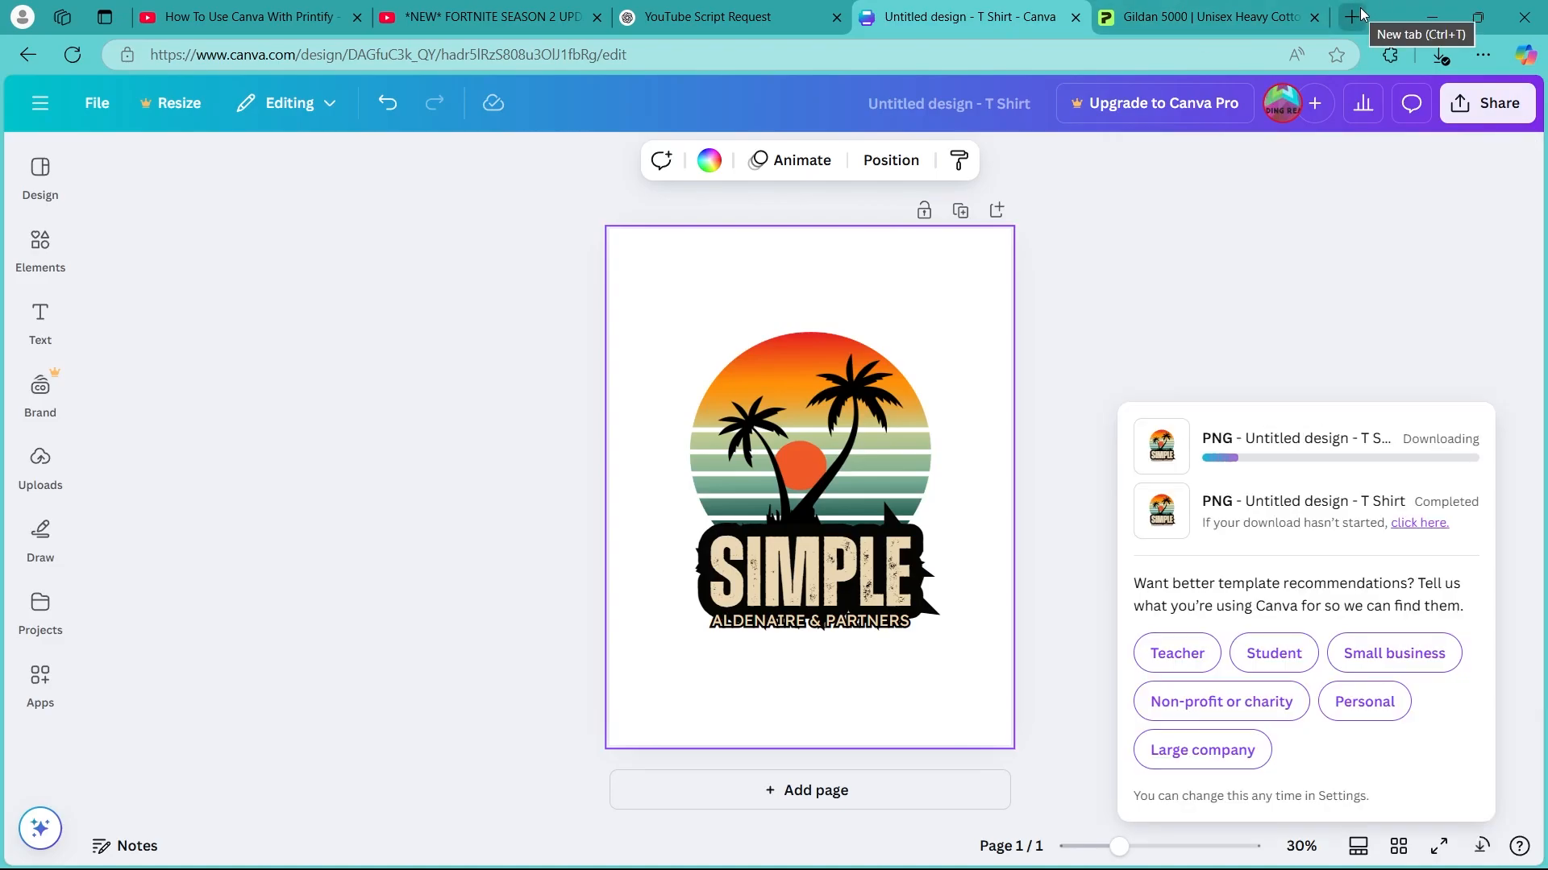
text(remove.bg)
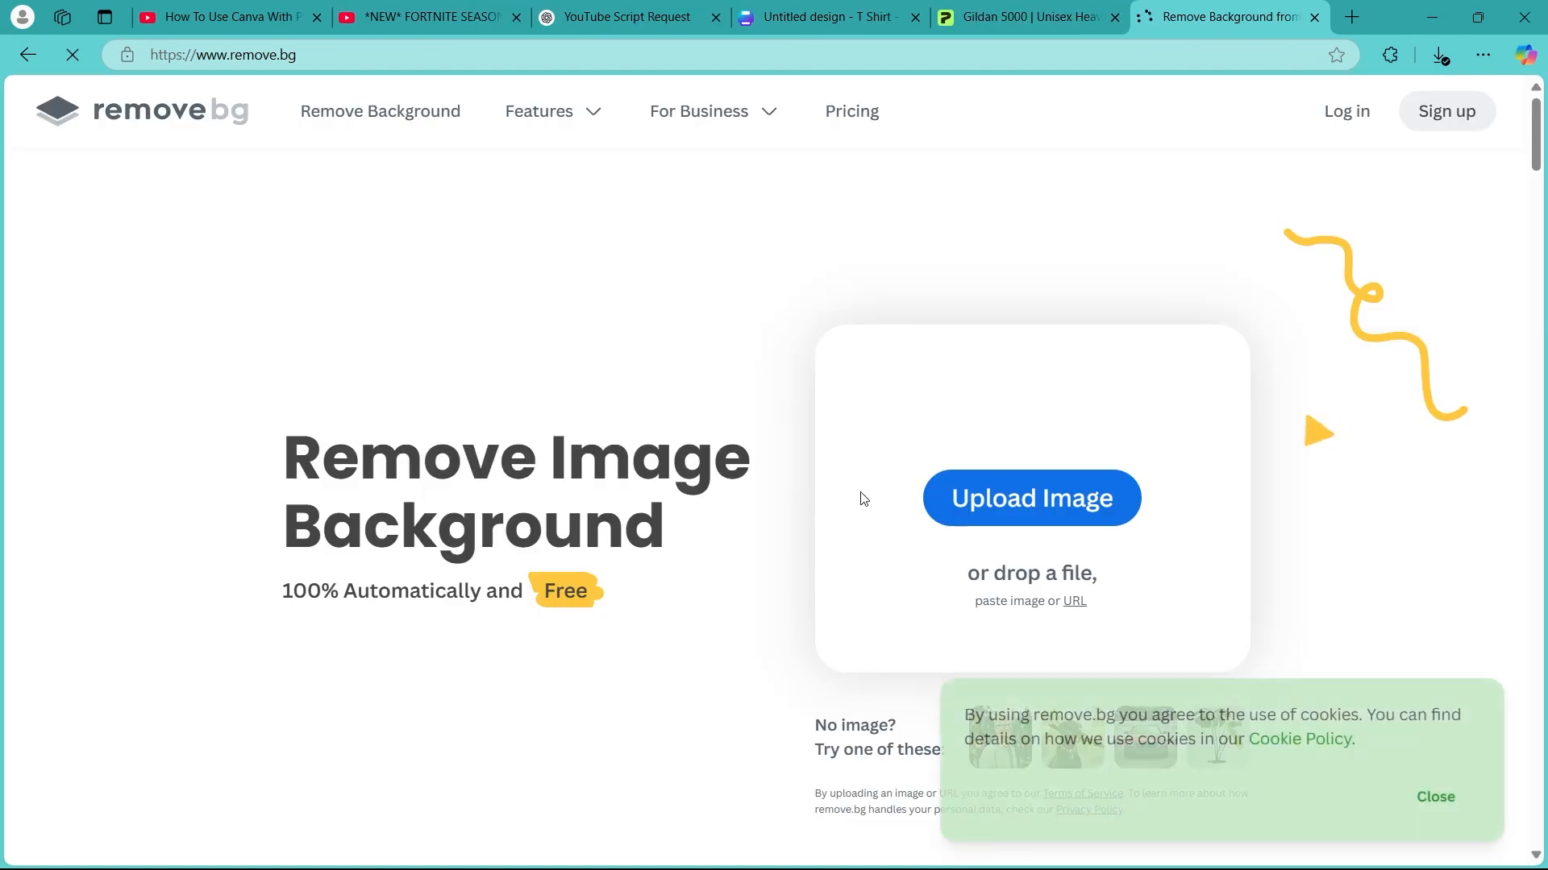
- Upload the downloaded PNG from Downloads to remove.bg, then bring up Printify
click(1030, 498)
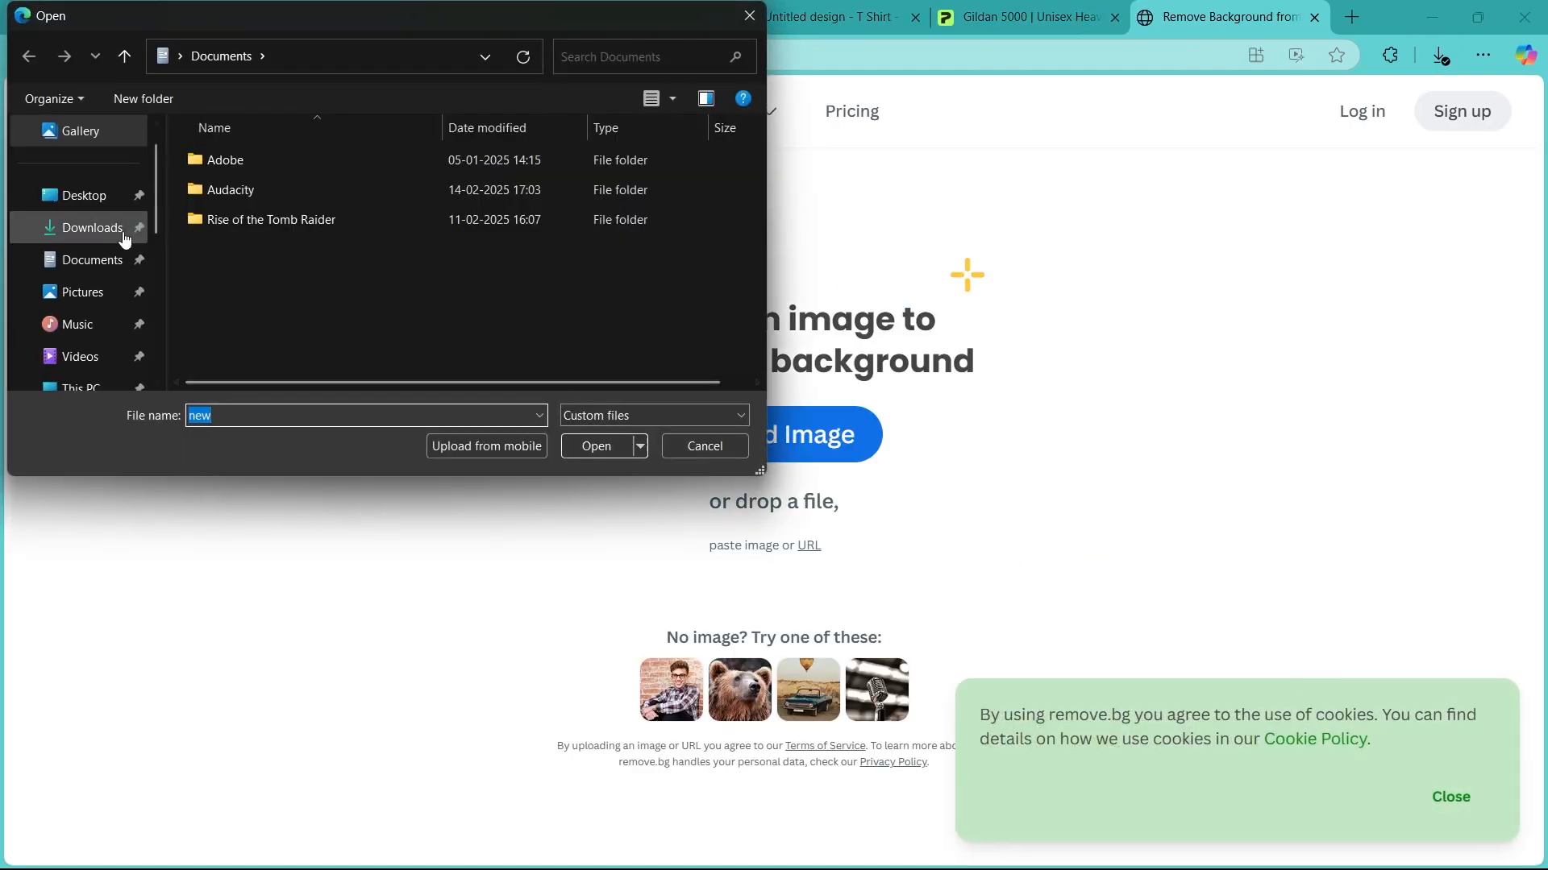
click(595, 446)
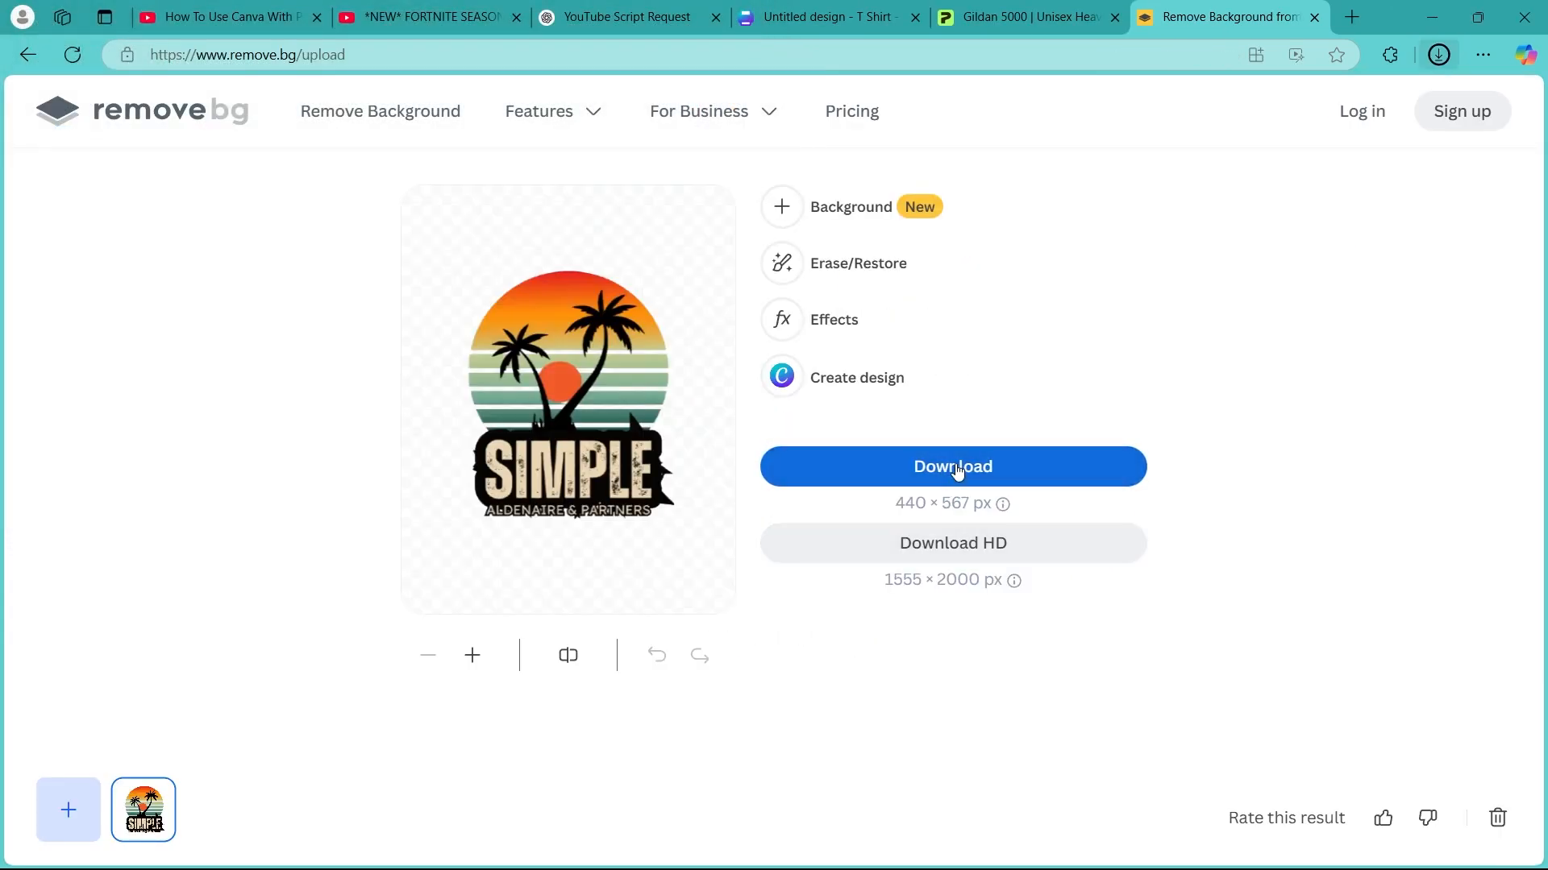
click(1027, 17)
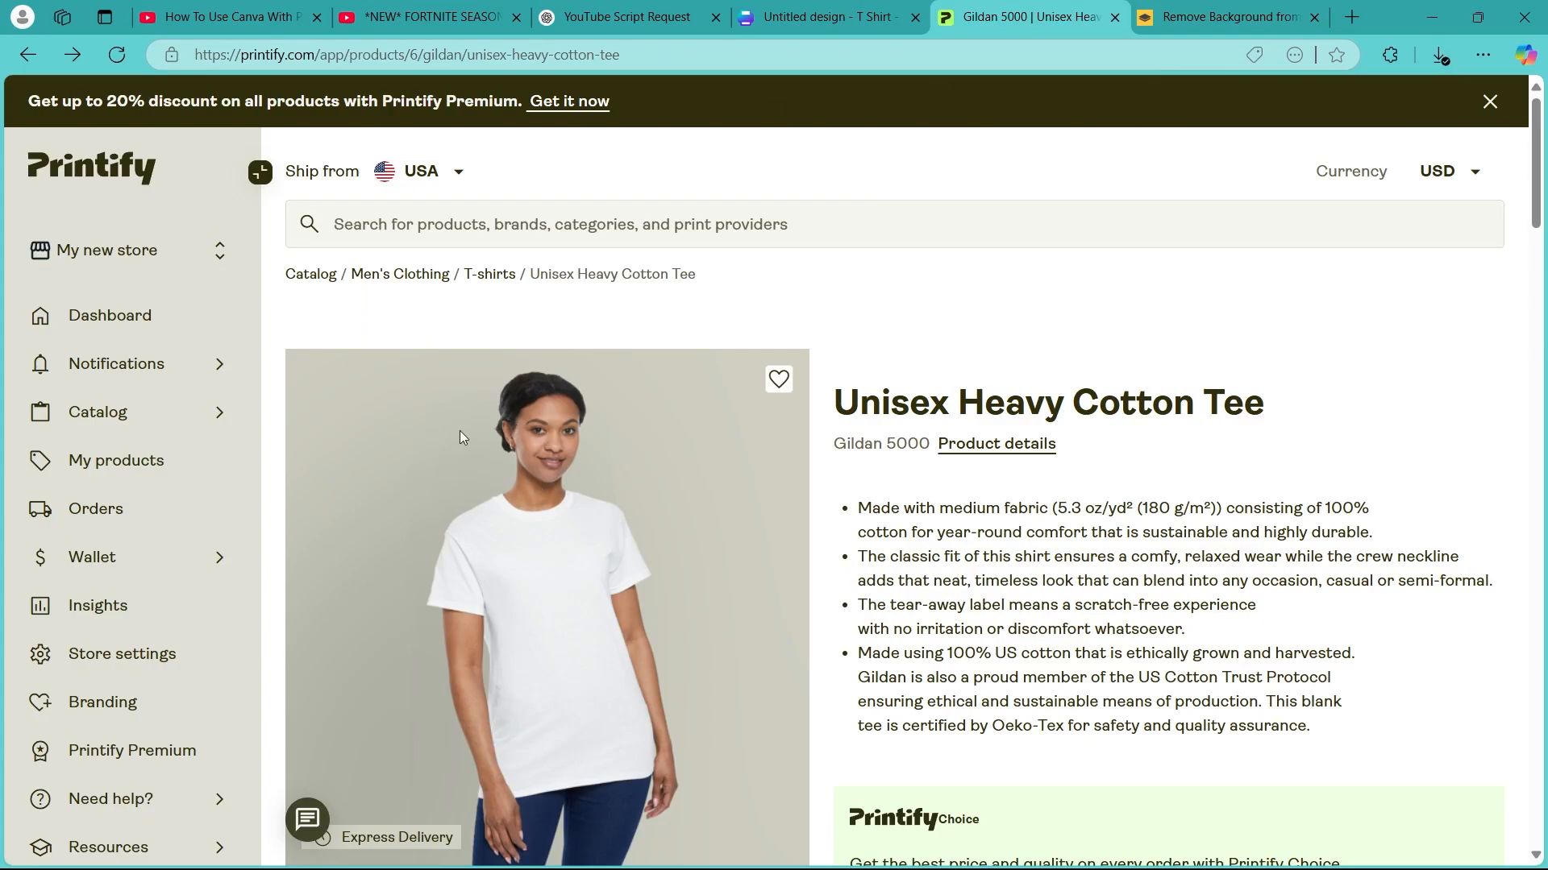
- From the T-shirts catalog, choose the Unisex Cotton Crew Tee and start designing it
click(95, 411)
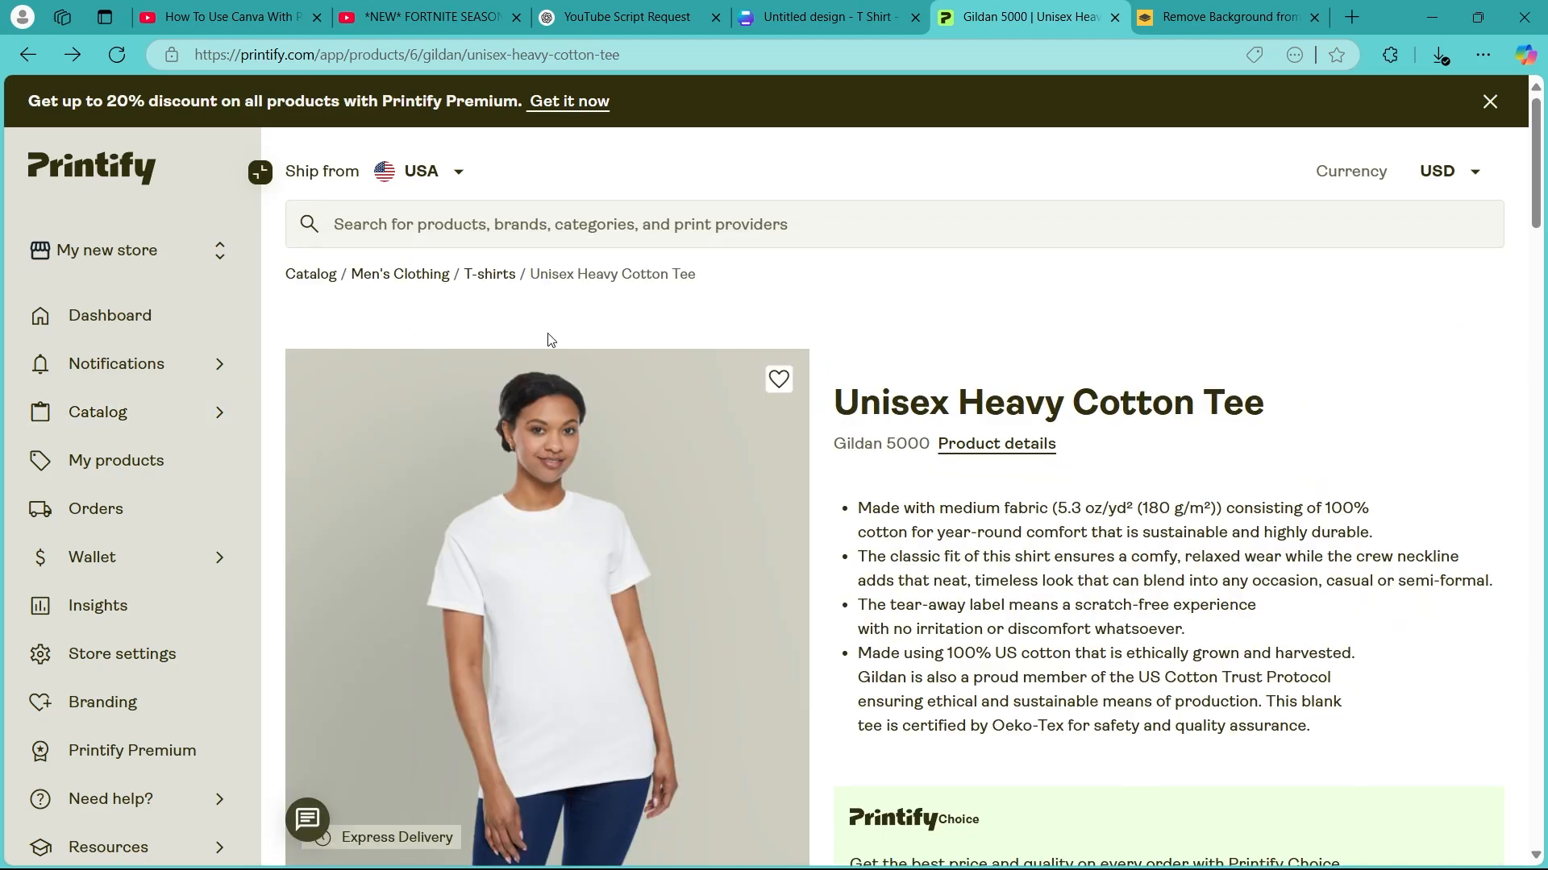
click(489, 274)
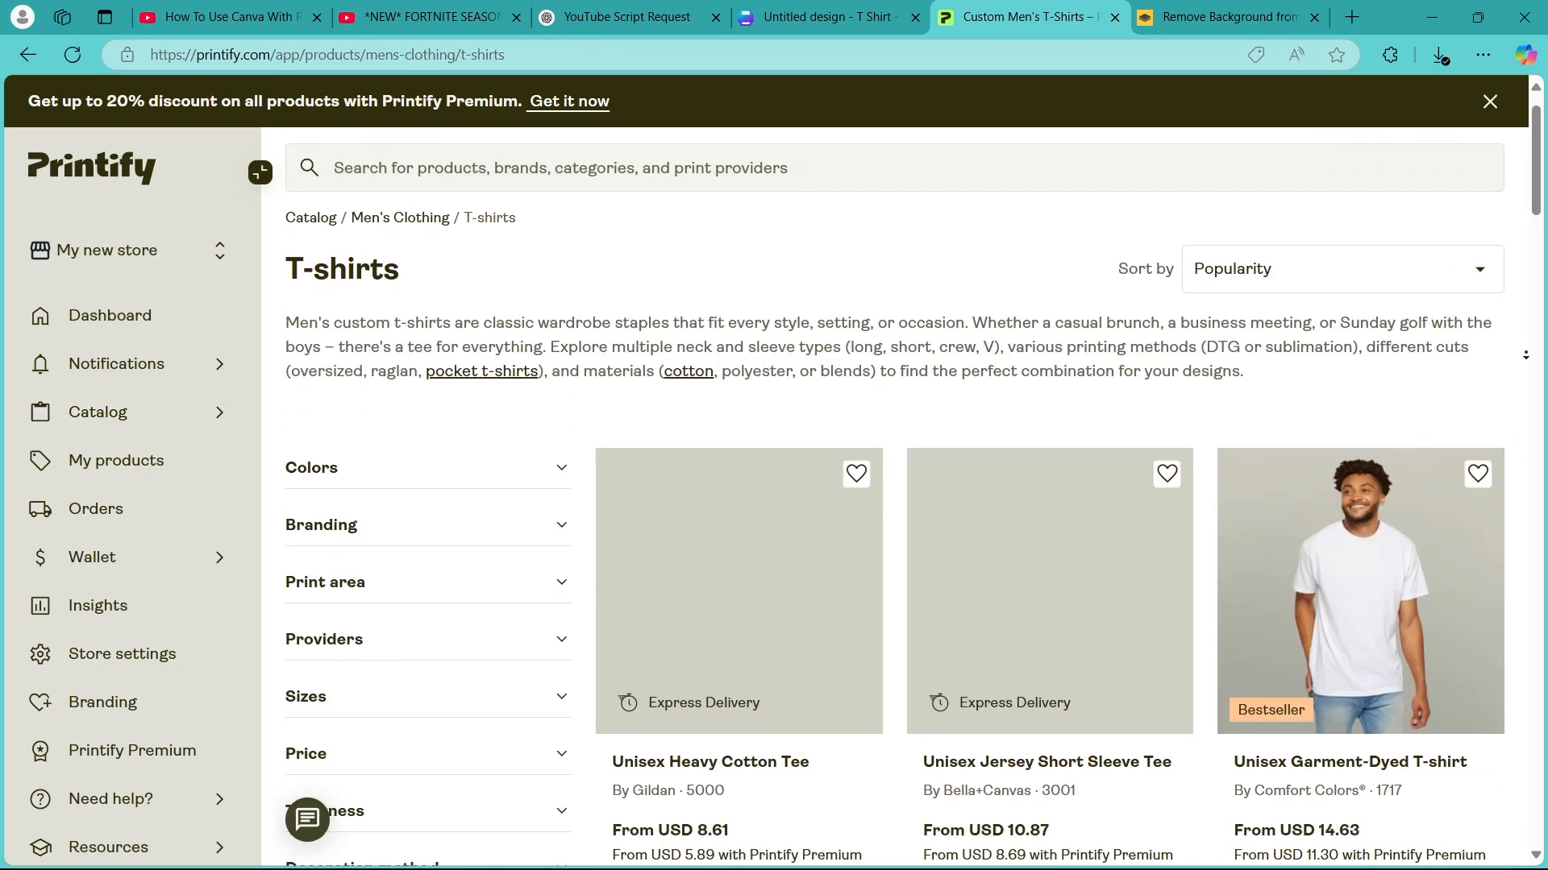
scroll(down, 3)
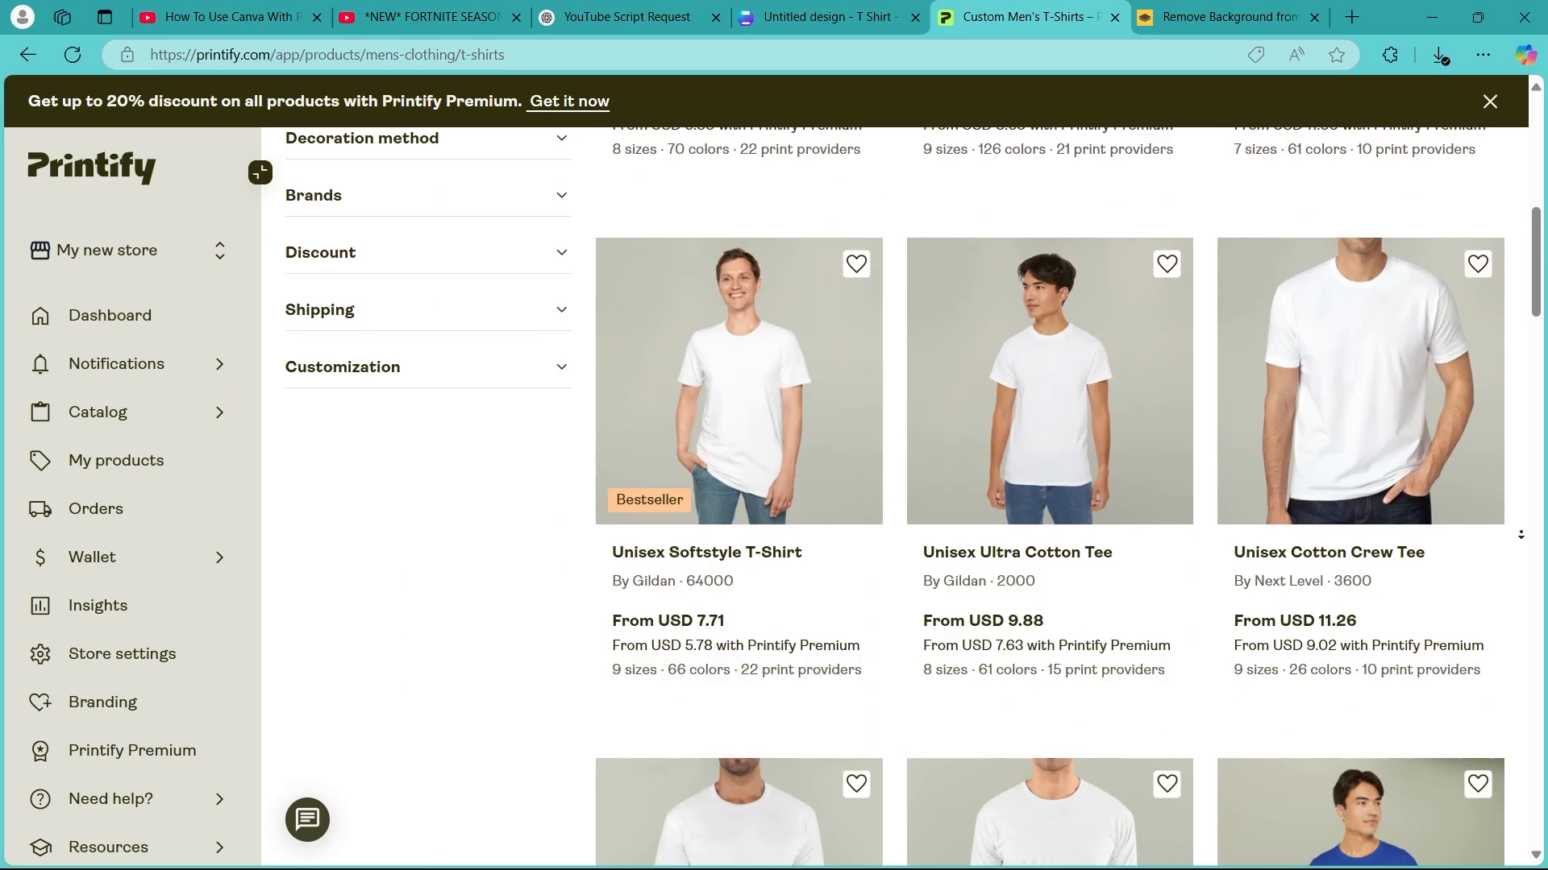
click(1359, 381)
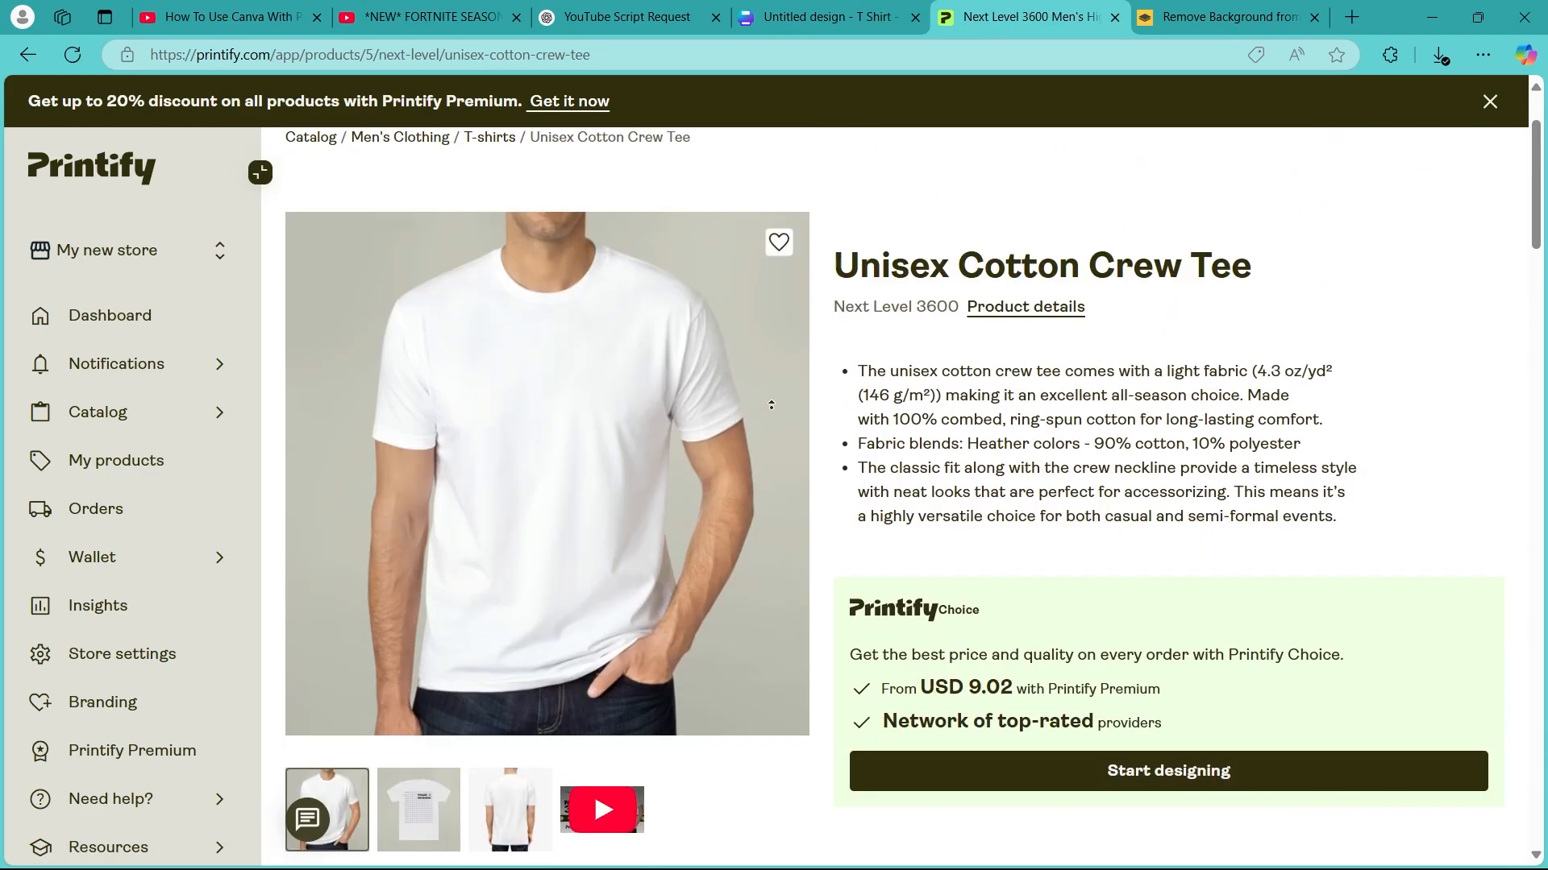
click(1167, 771)
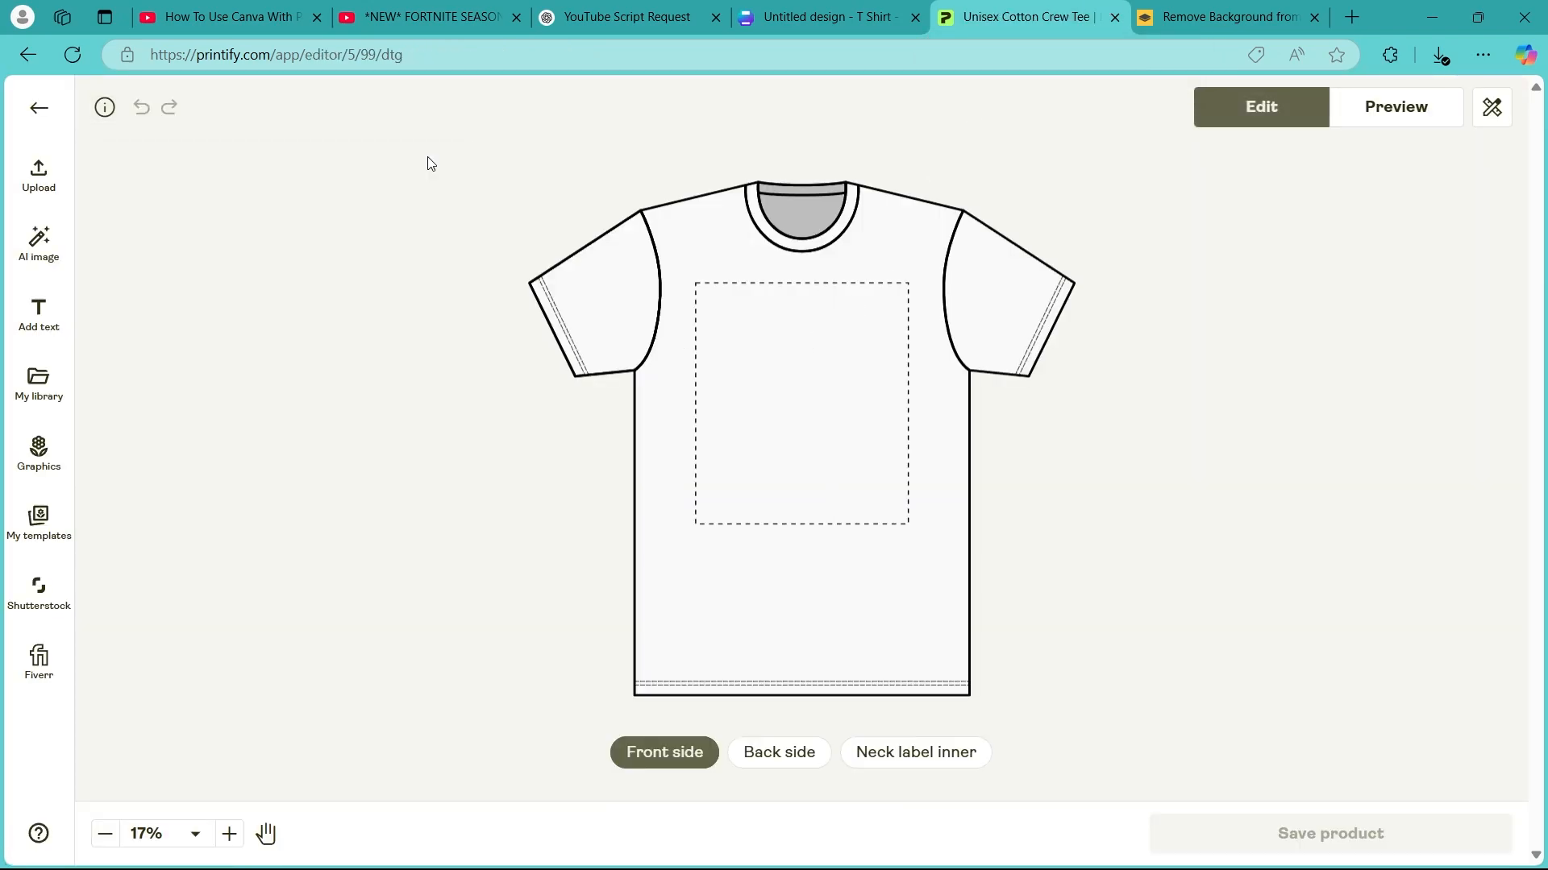
- Upload the background-removed SIMPLE design image from this computer
click(38, 176)
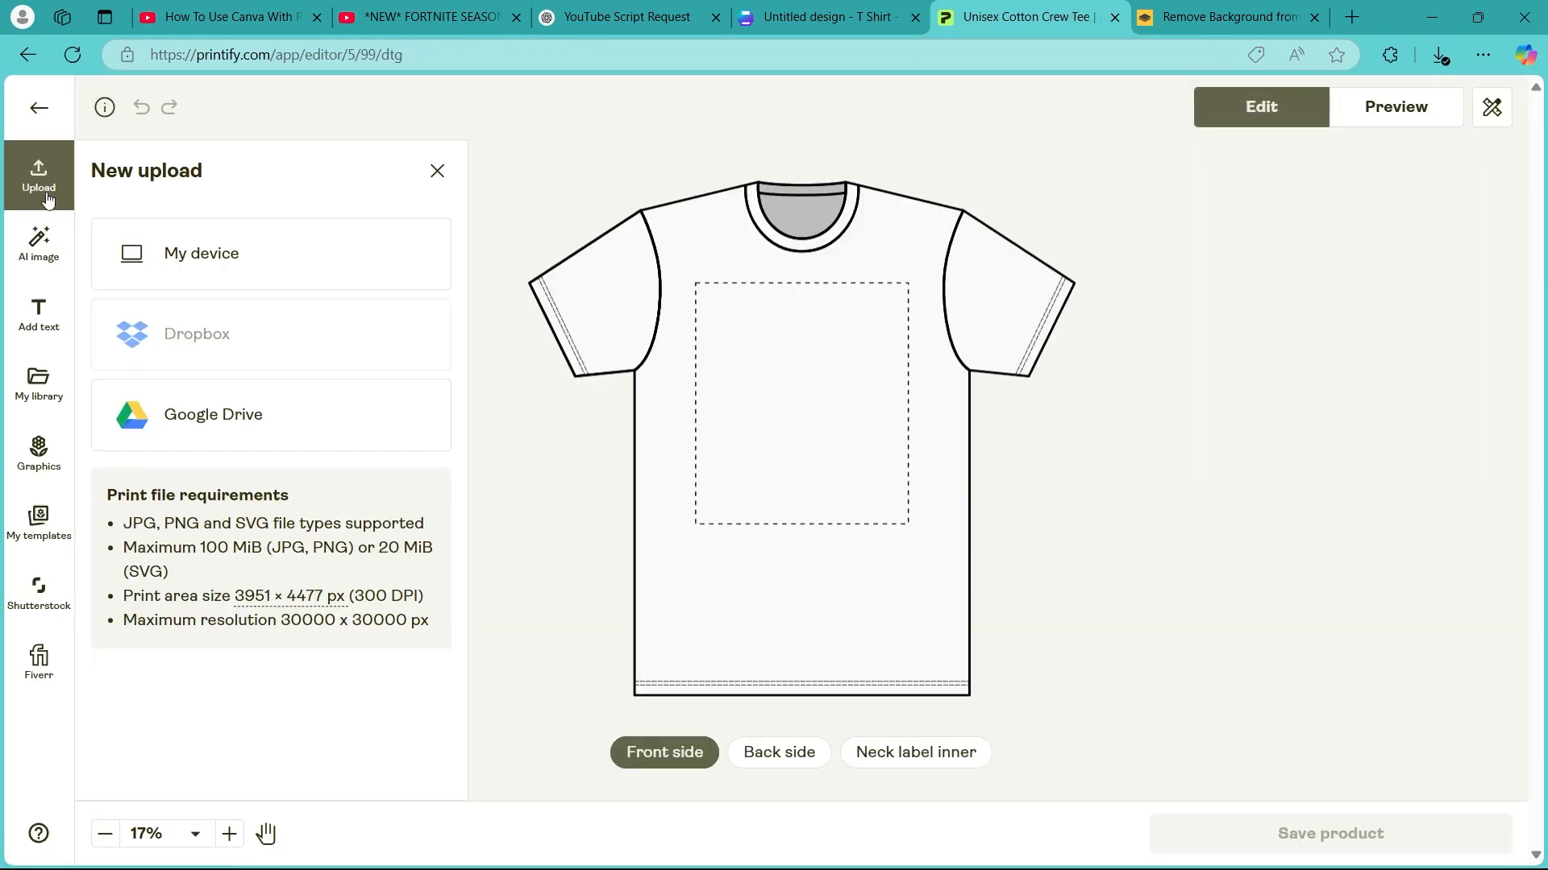
click(200, 253)
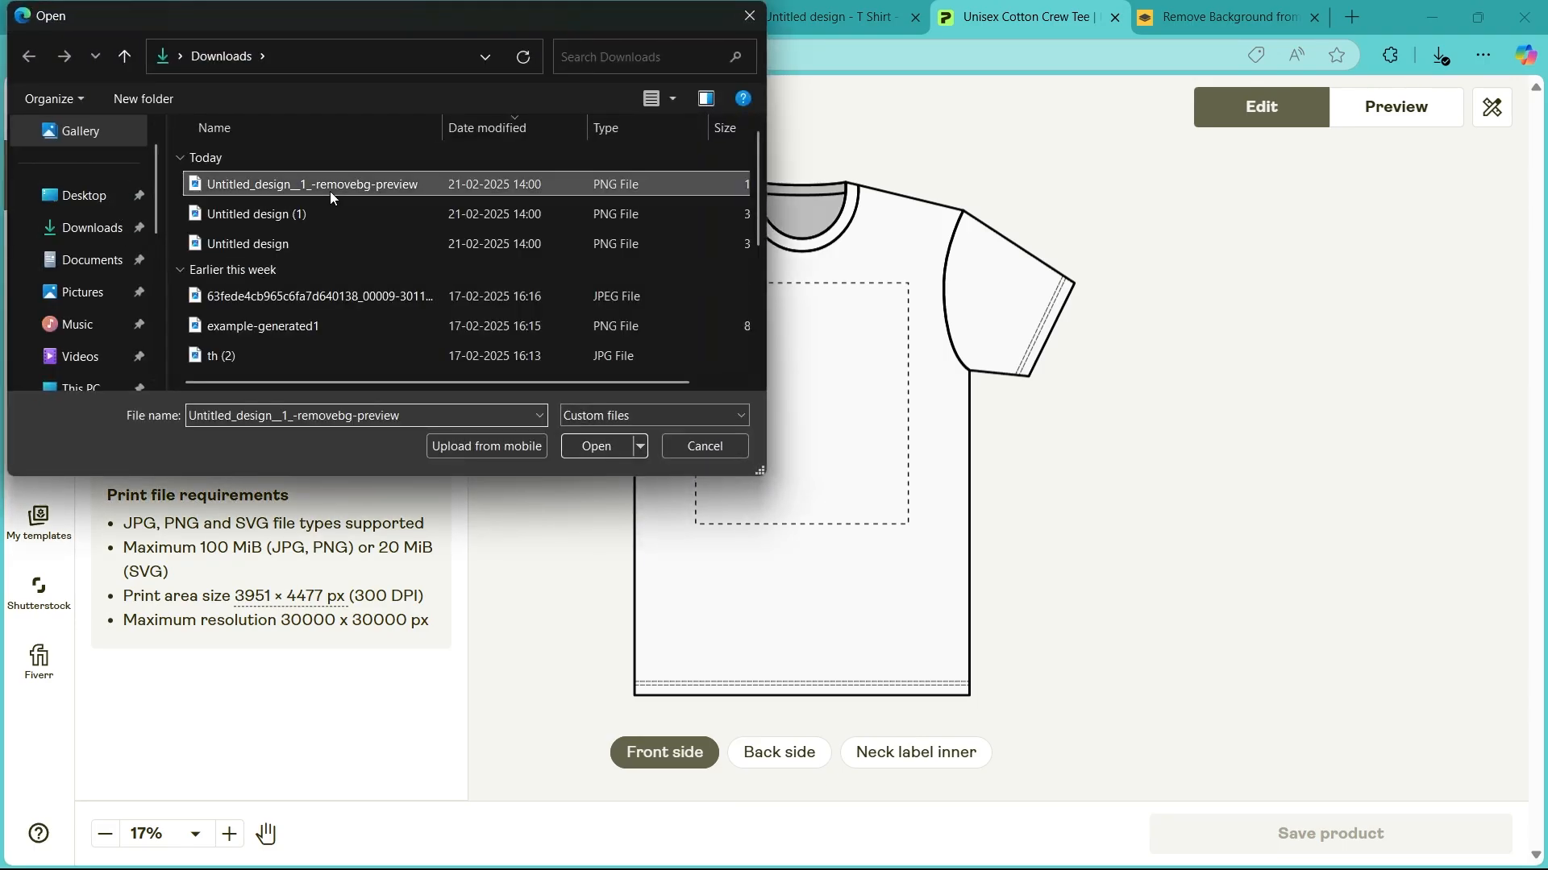
click(595, 446)
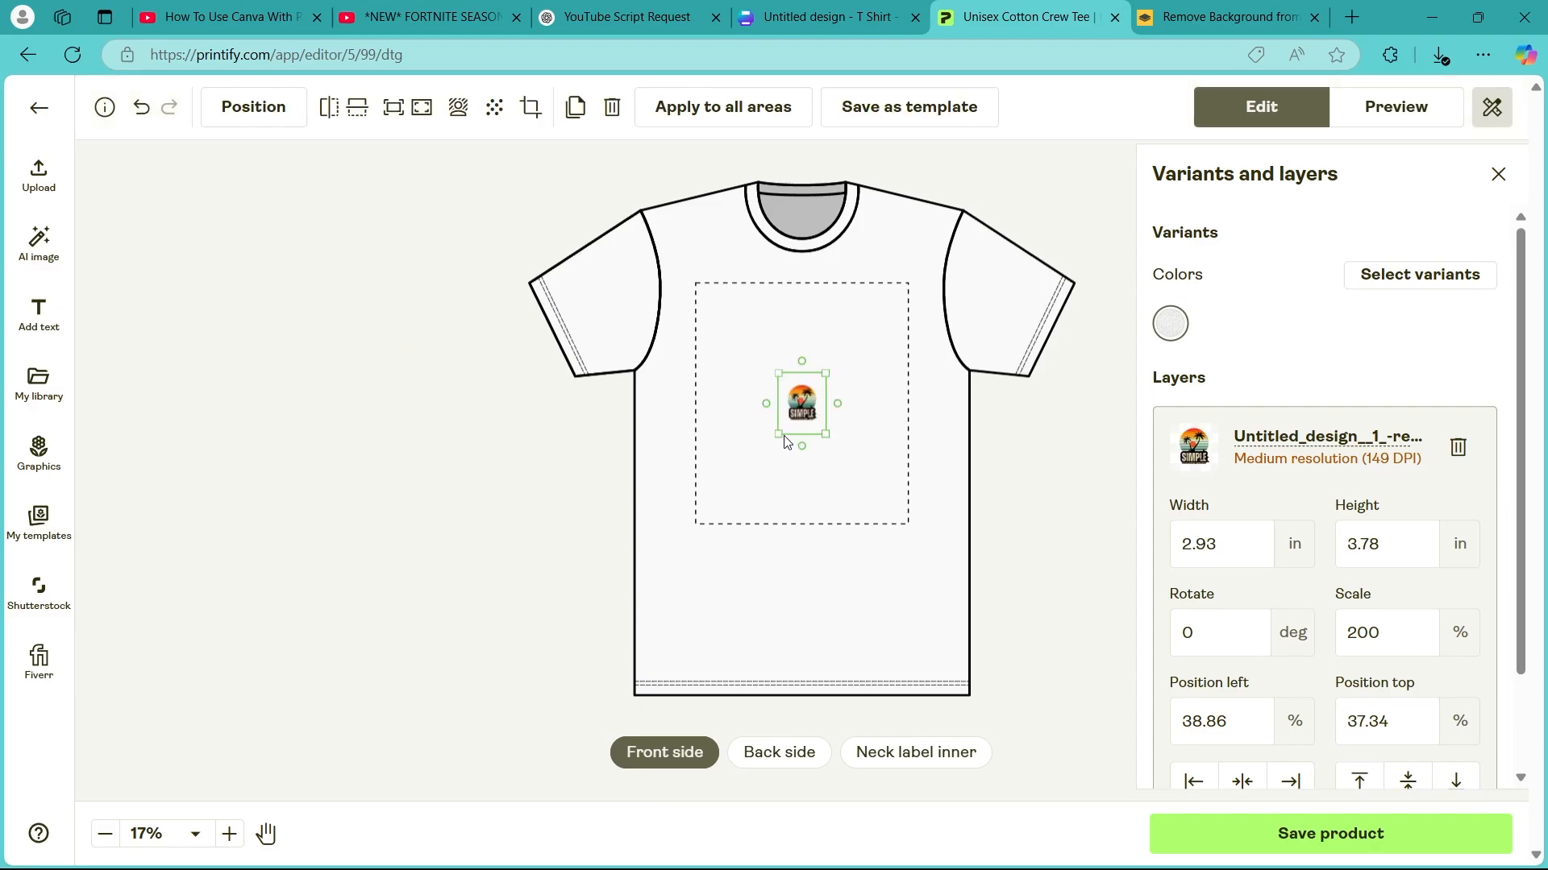
- Enlarge the design to fill the tee's front print area and place it
drag(803, 442, 683, 533)
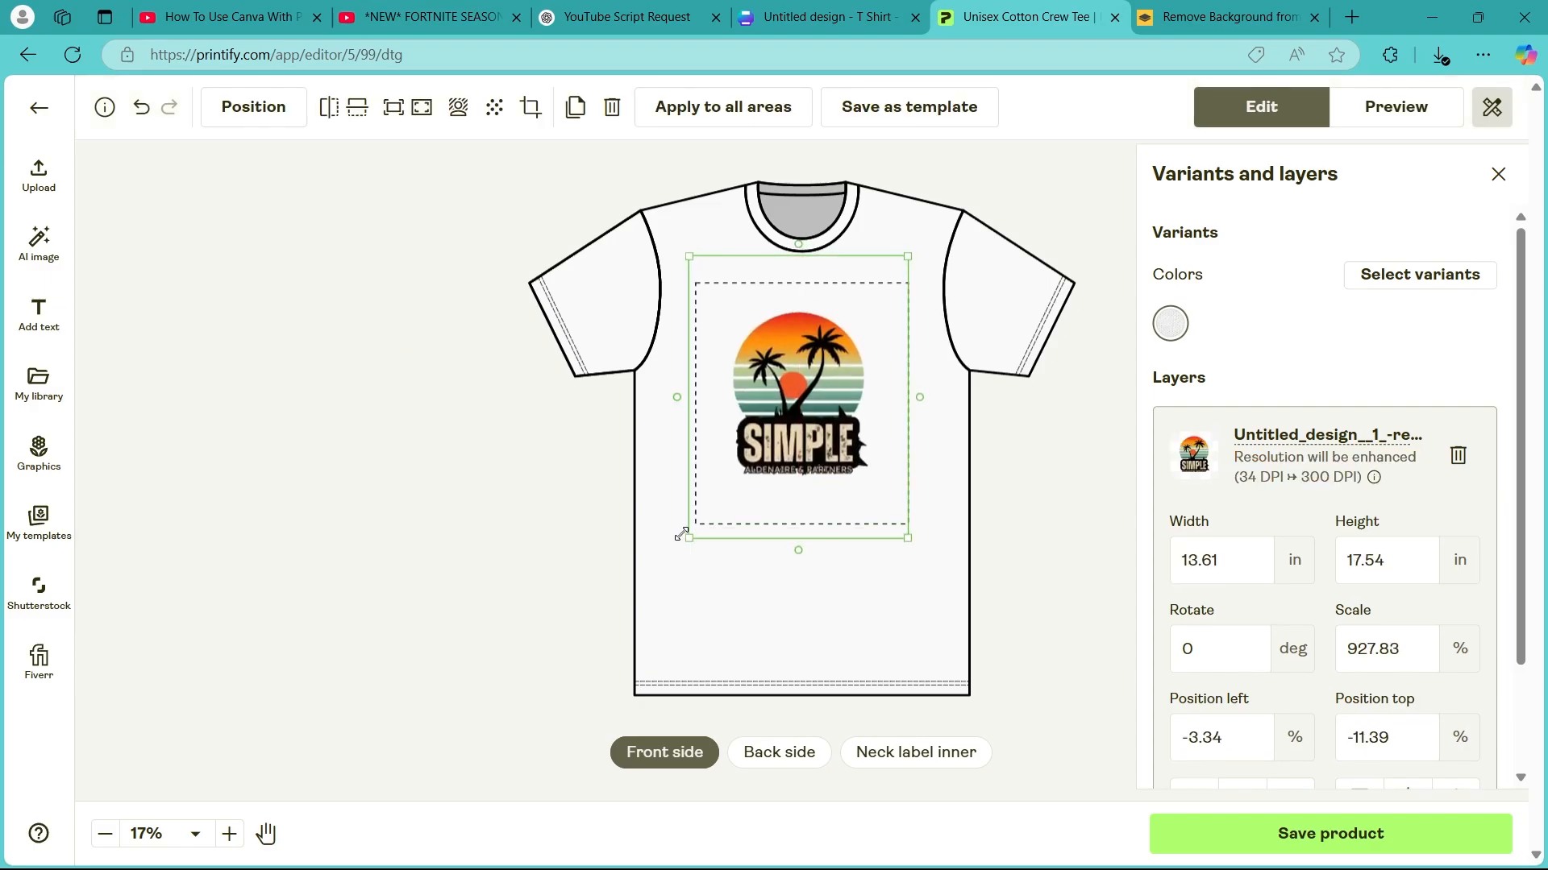
click(438, 359)
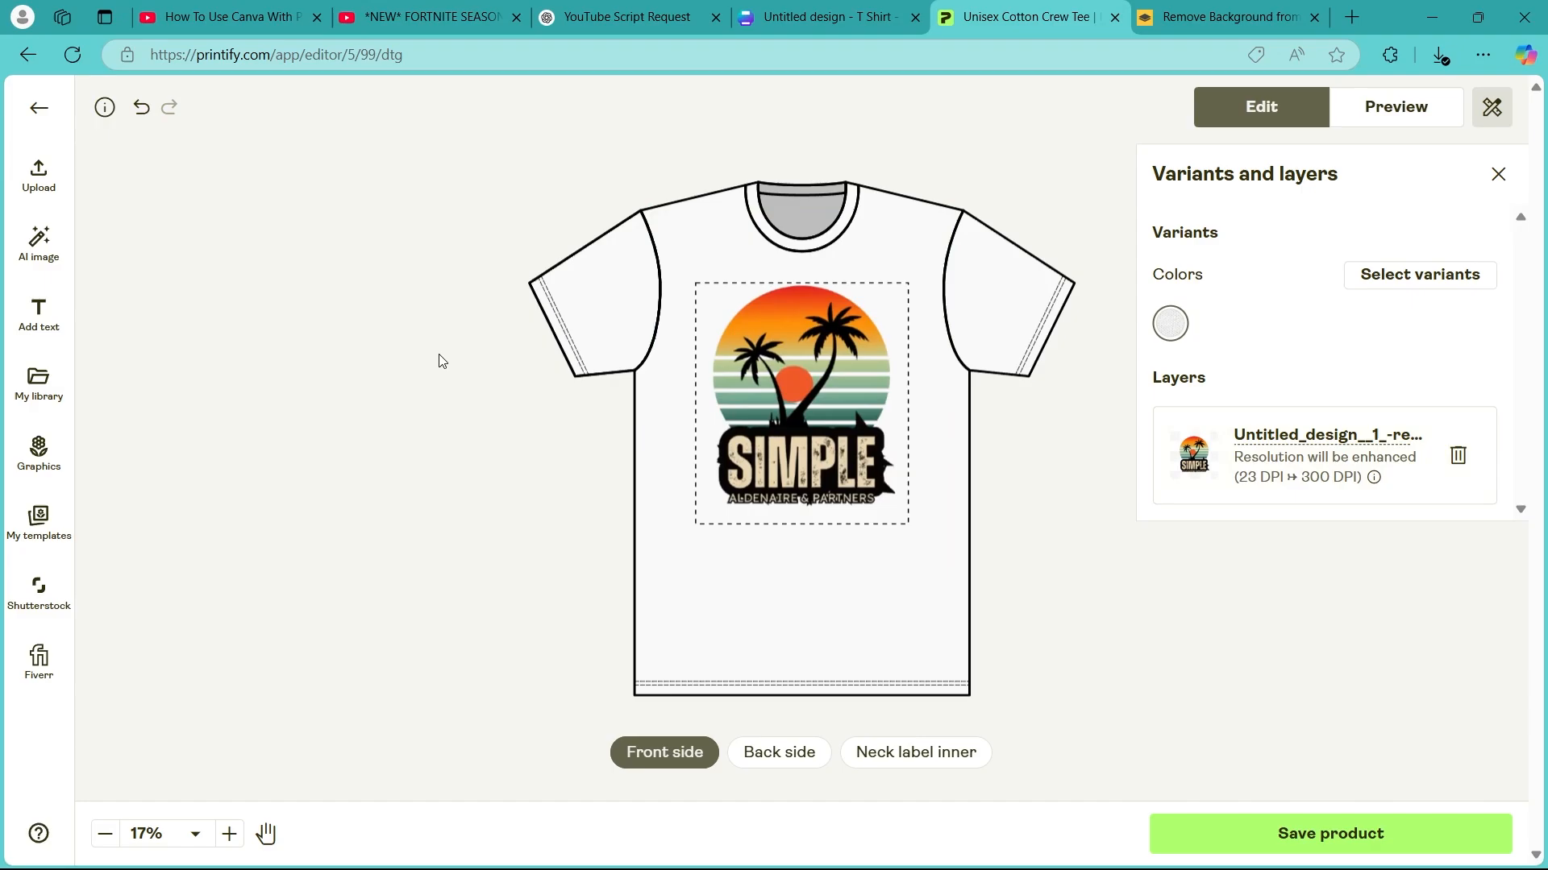
click(1419, 274)
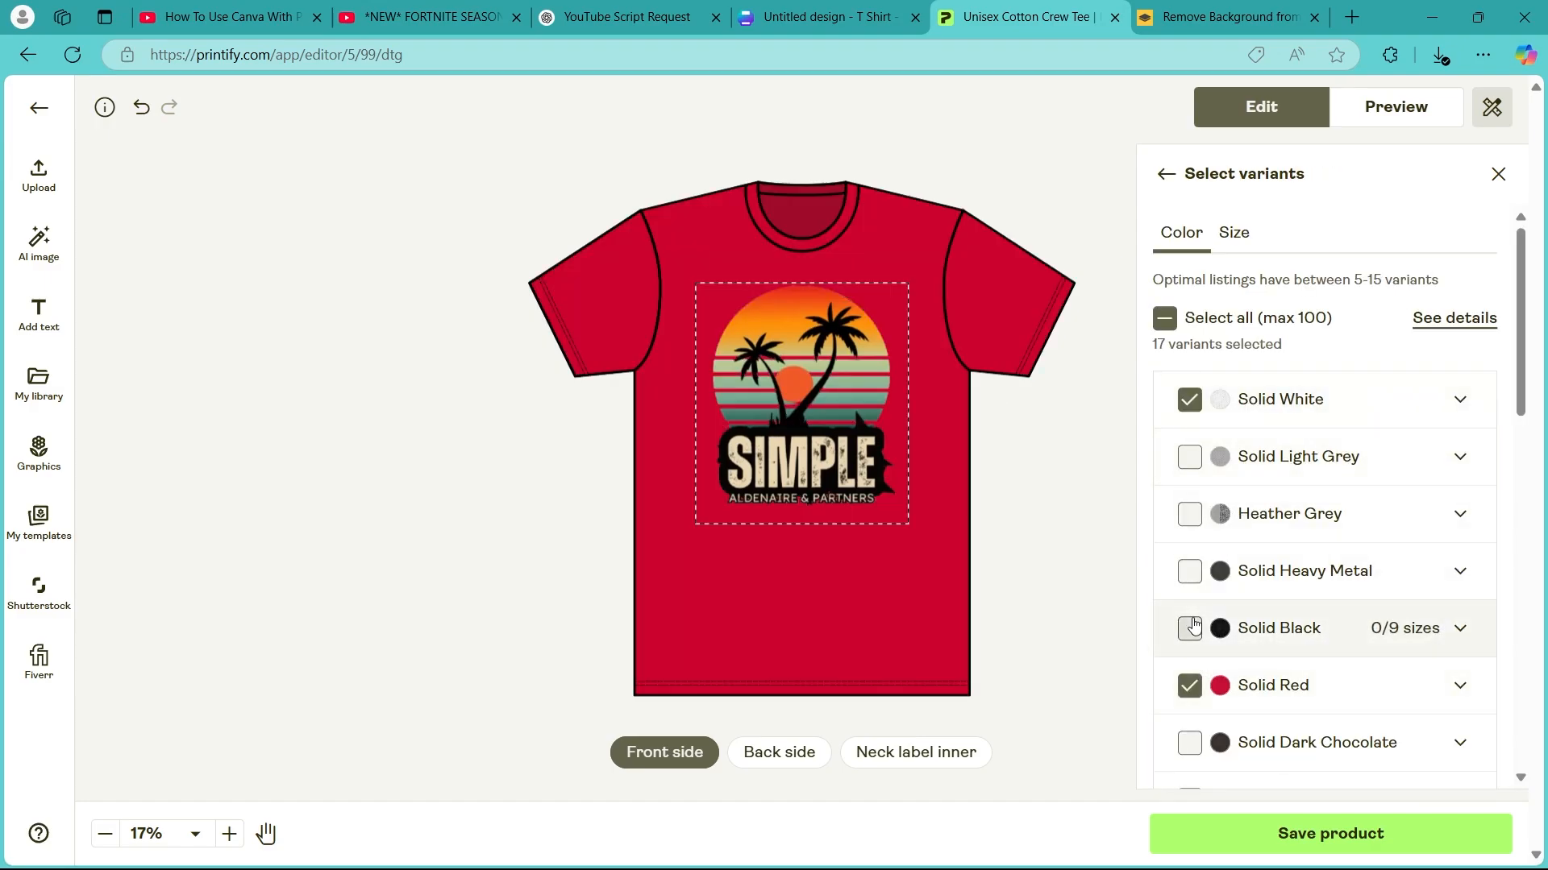
- Add the Solid Black variant, save the tee as a product and close the confirmation
click(1189, 629)
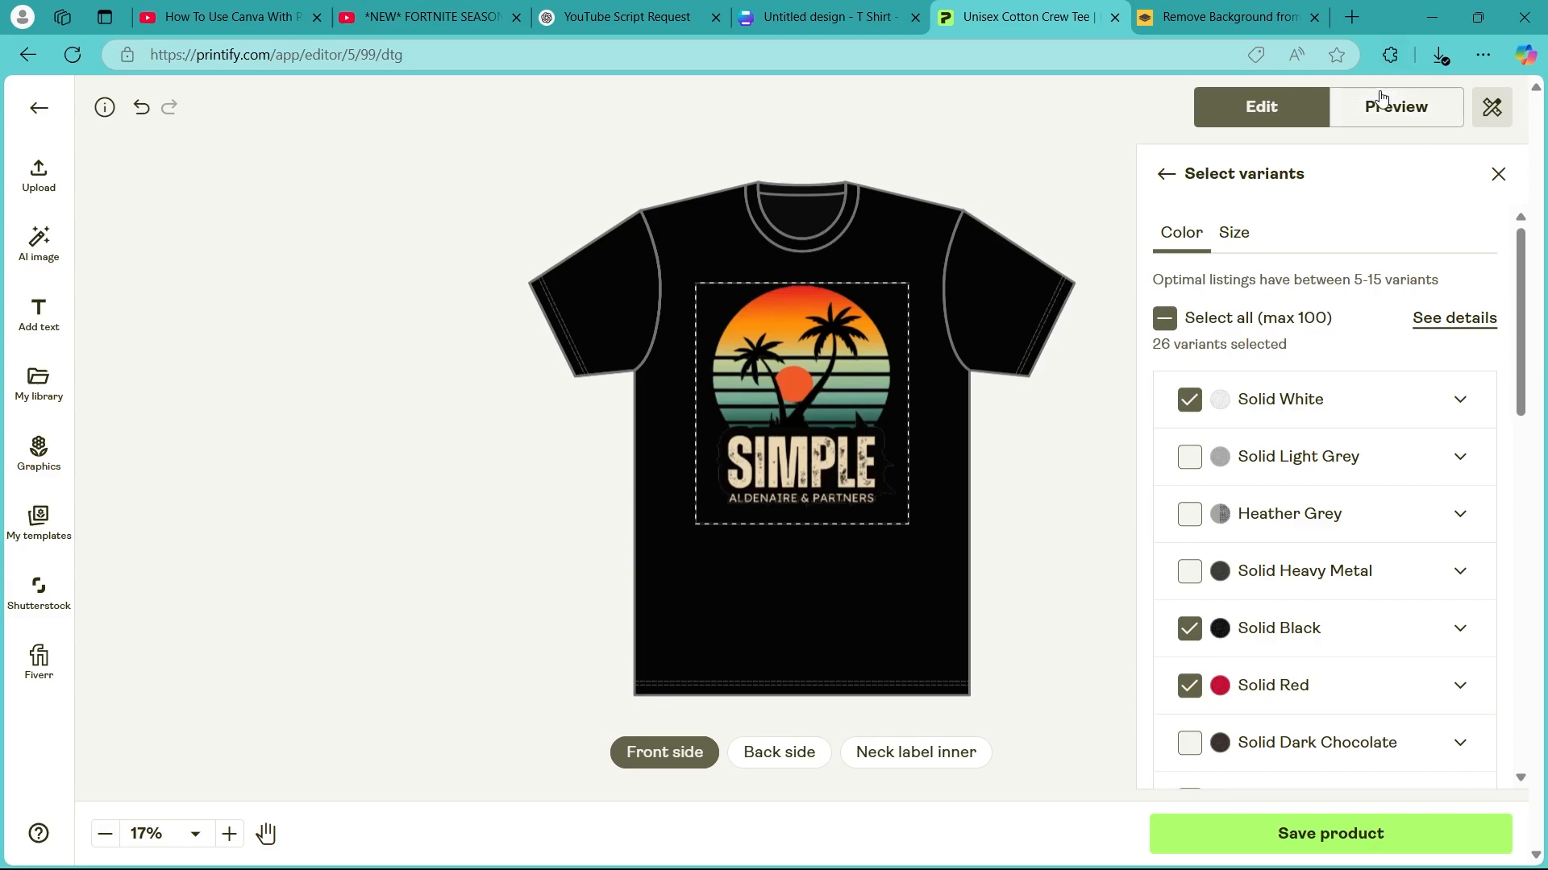
click(1395, 107)
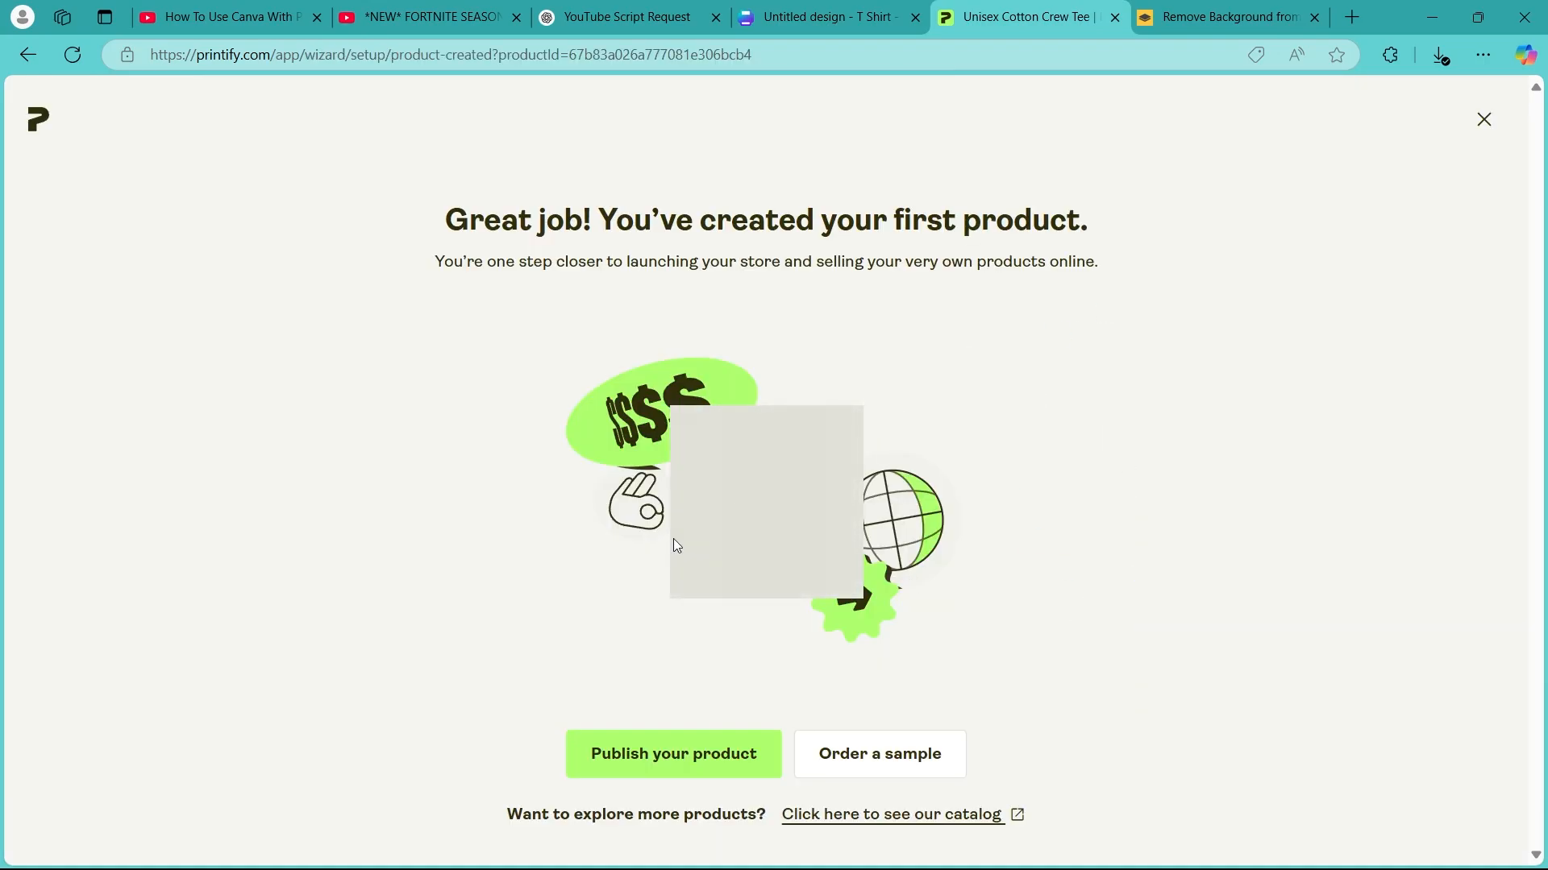
click(1482, 119)
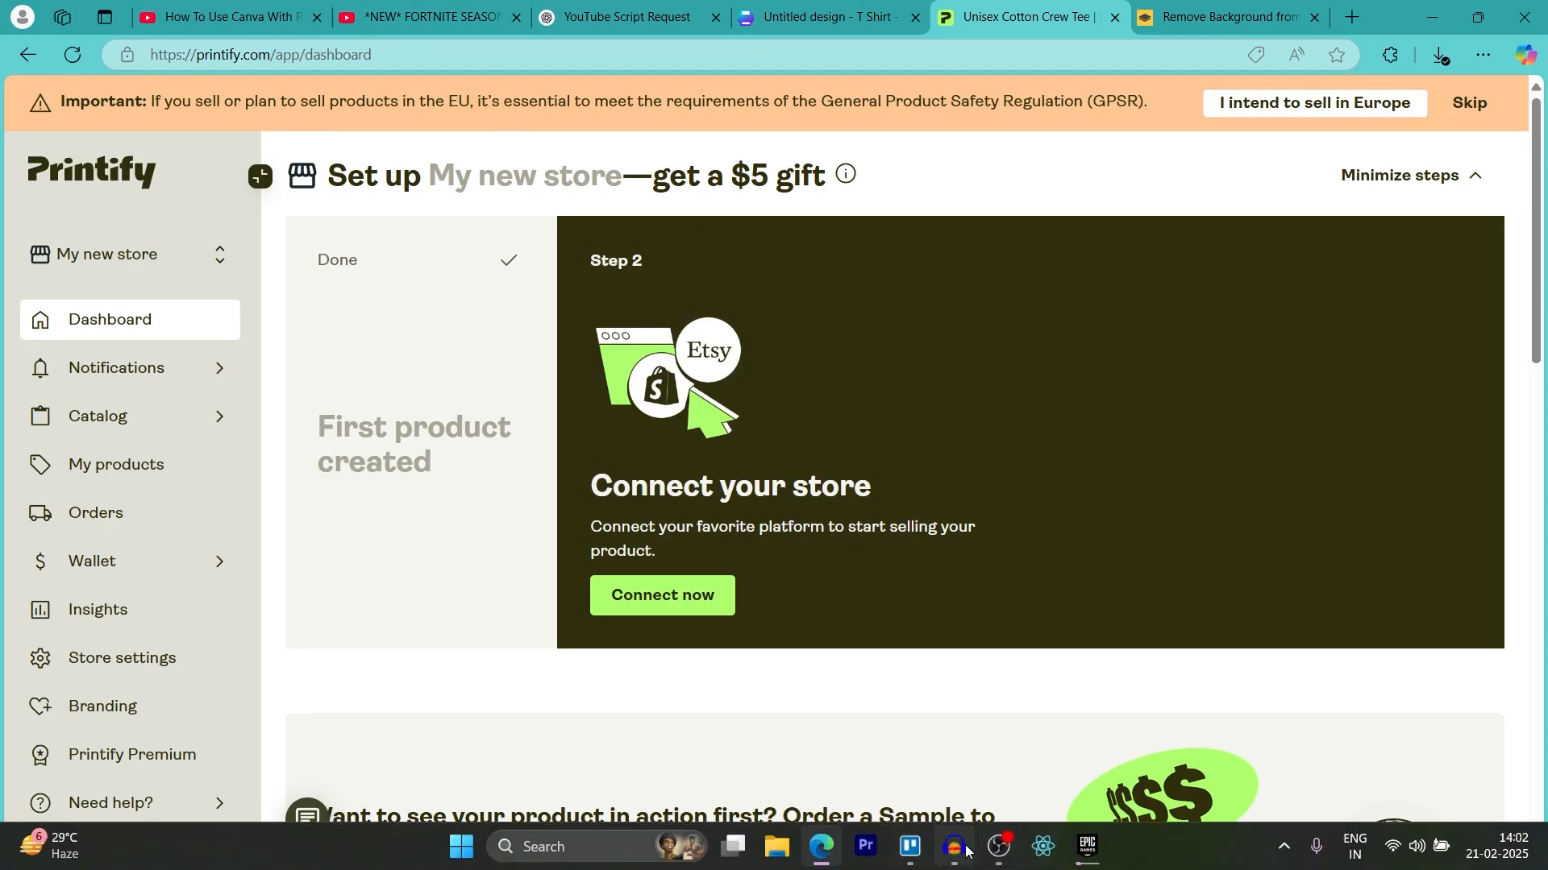
- Stop the screen recording from the dashboard
click(955, 854)
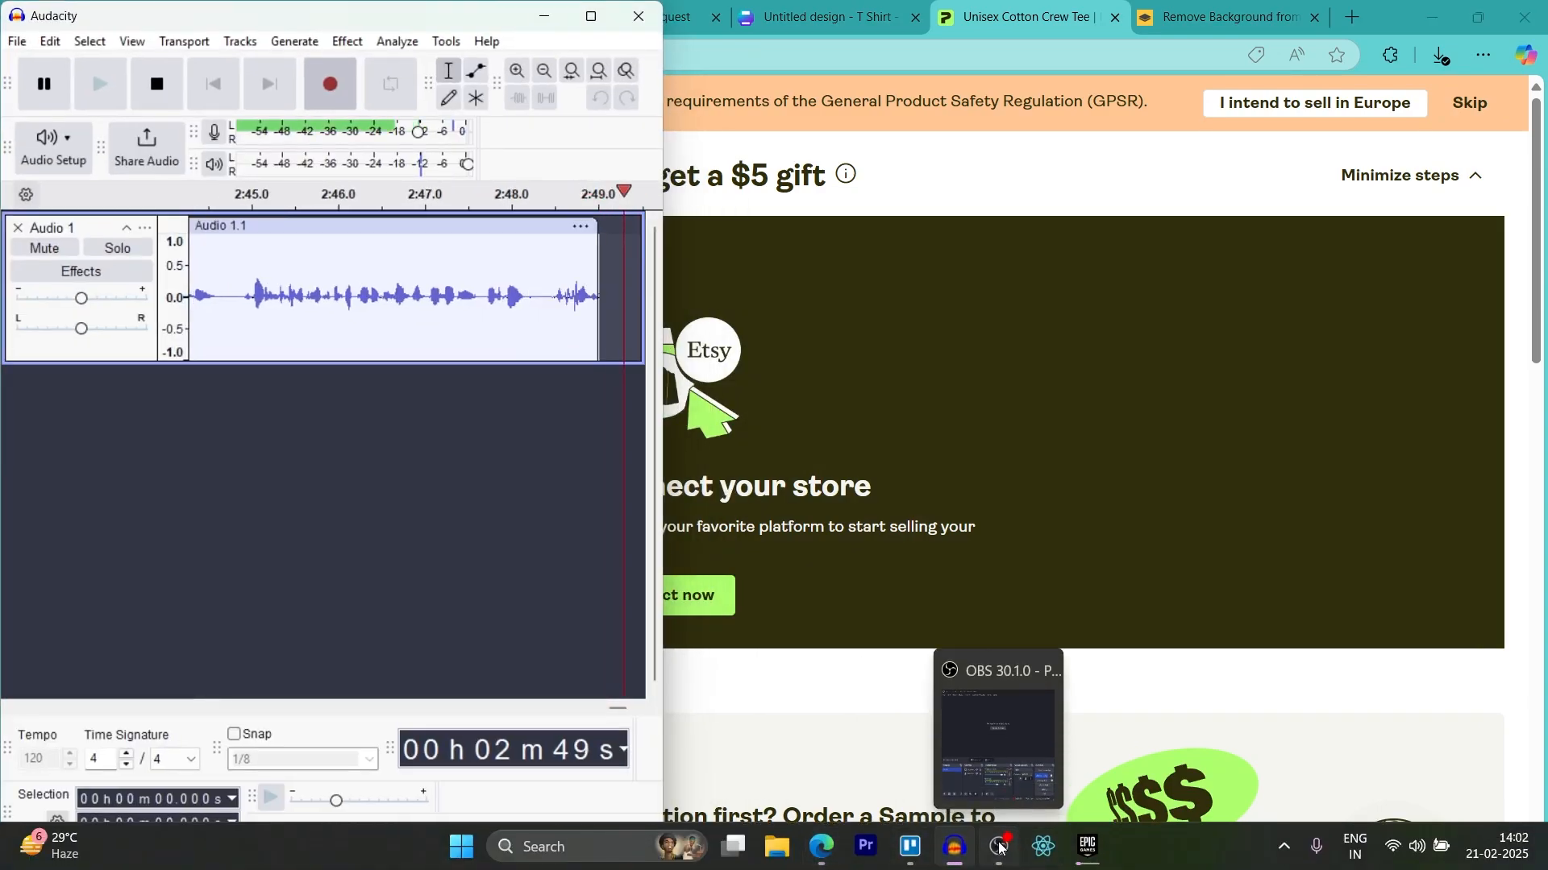
click(998, 848)
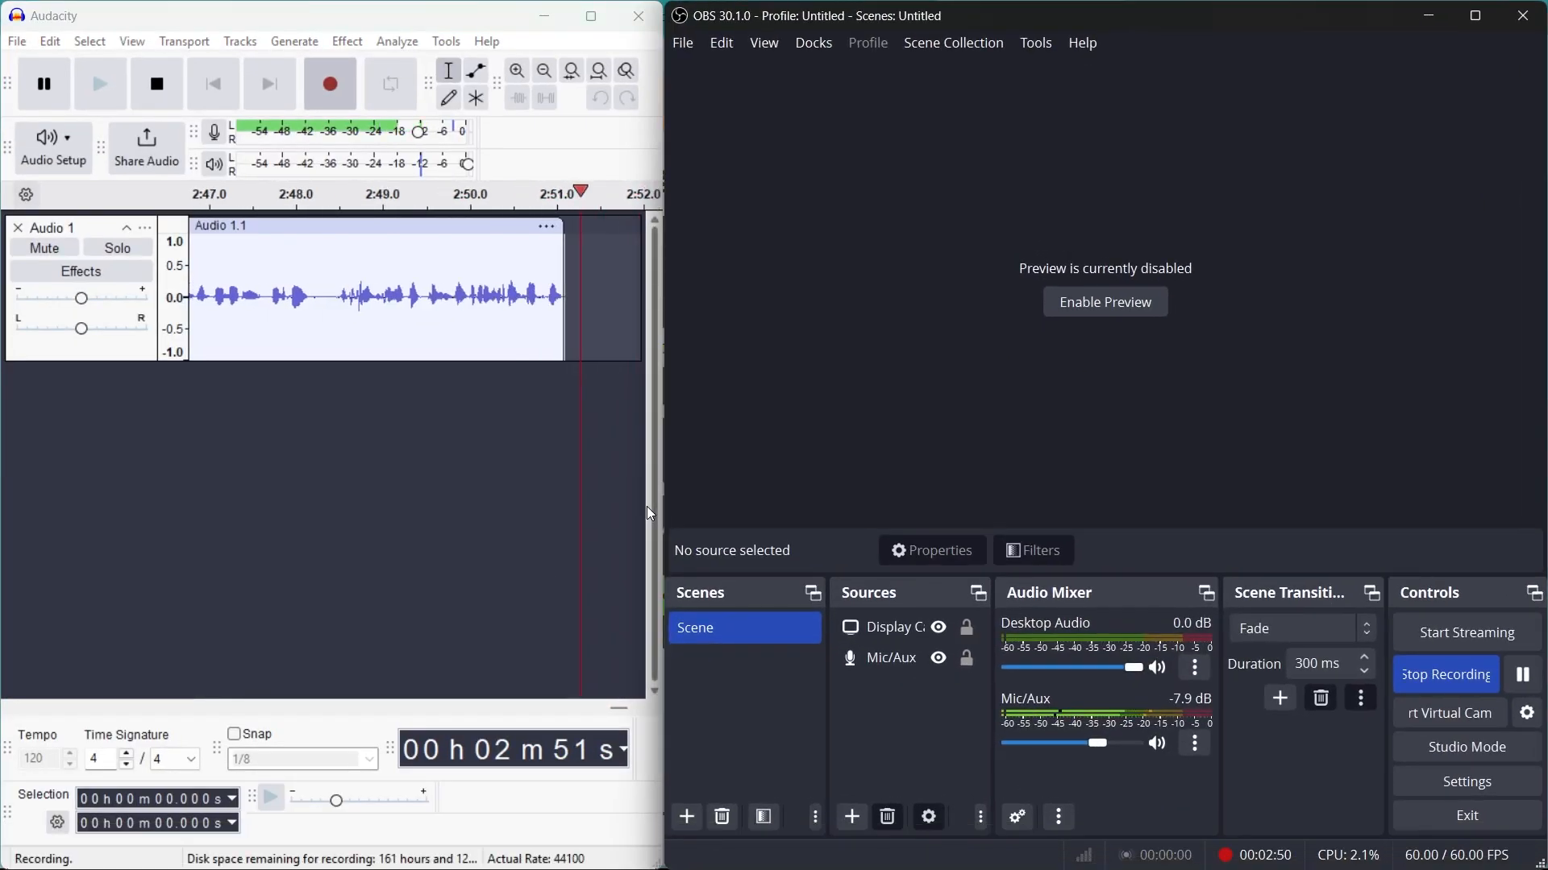